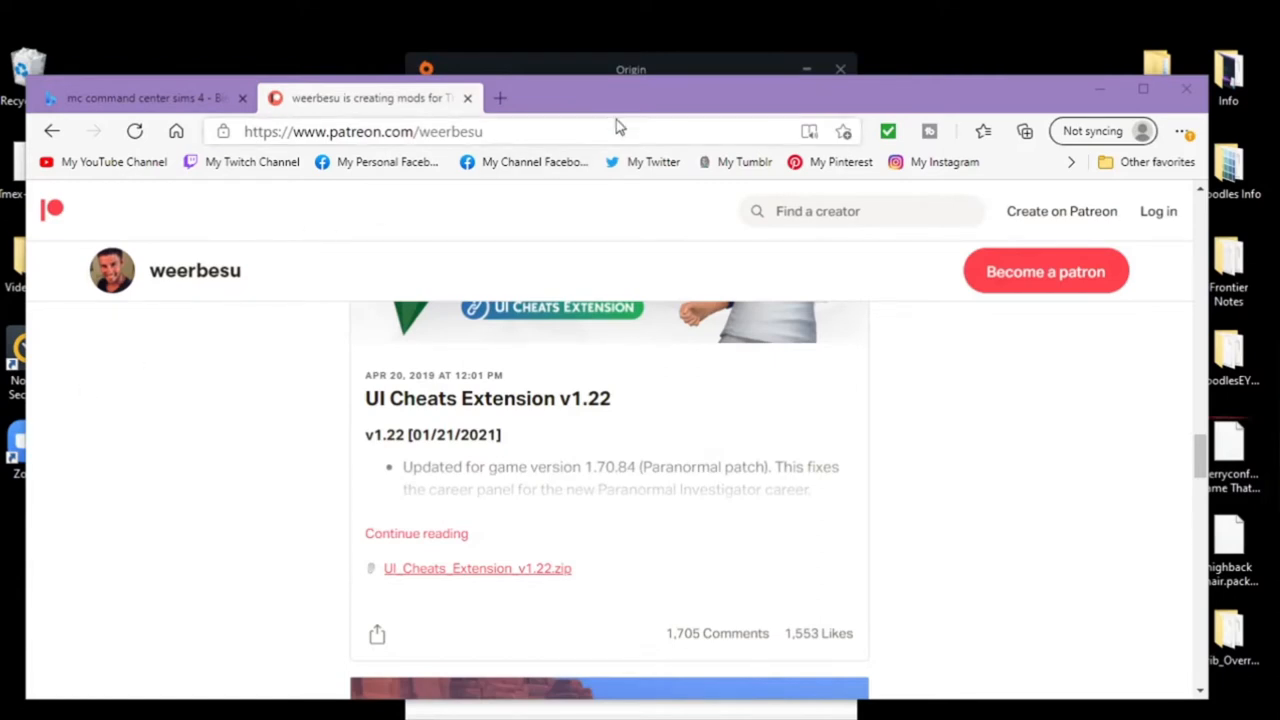
mouse_move(636, 108)
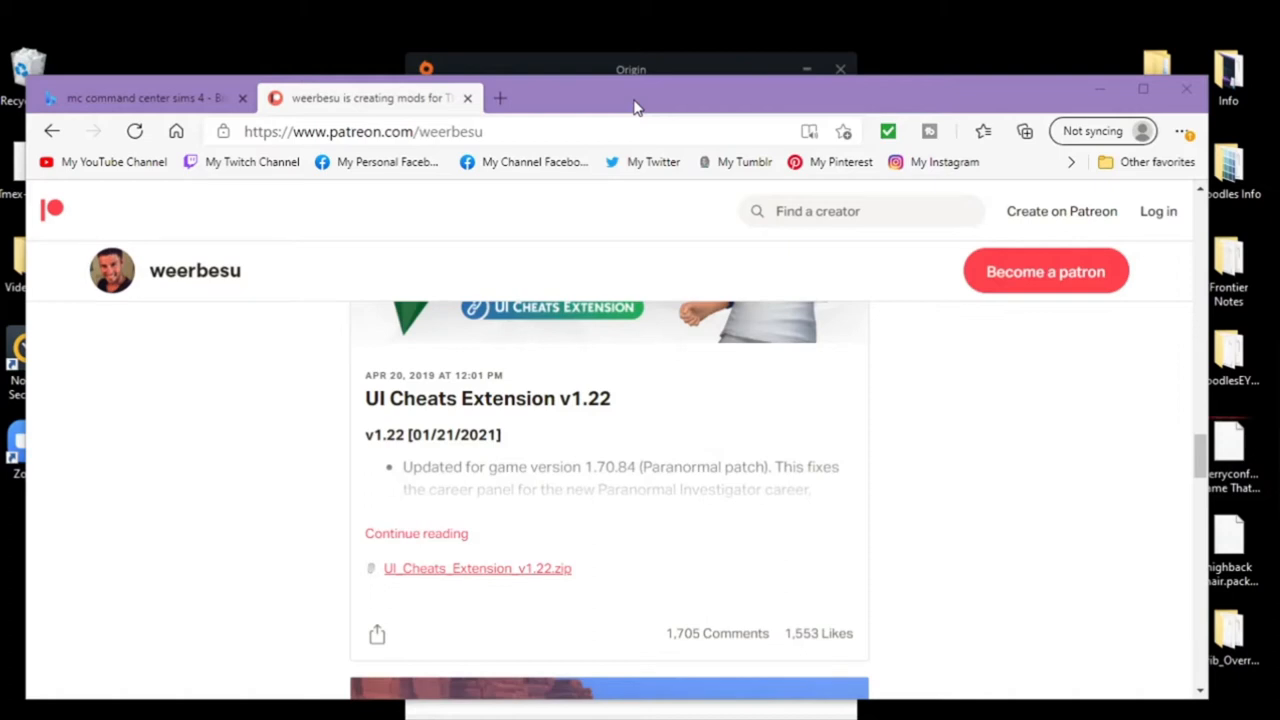
mouse_move(1029, 545)
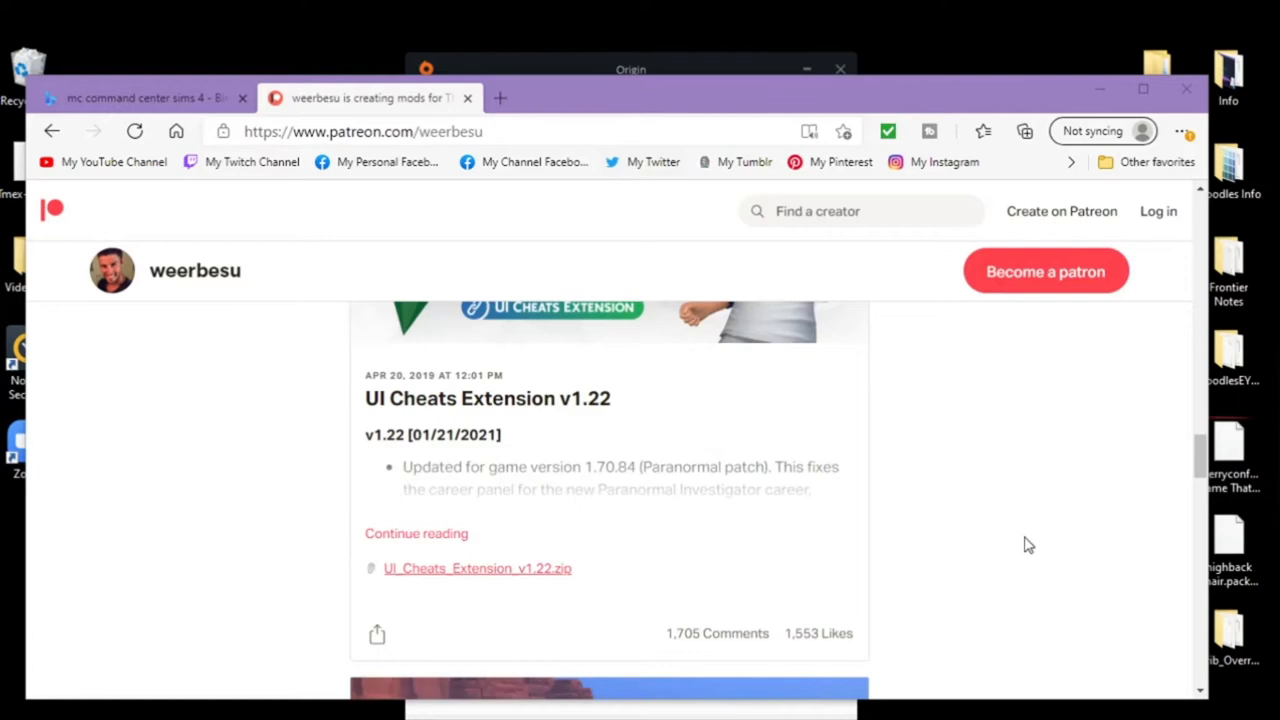
mouse_move(1029, 499)
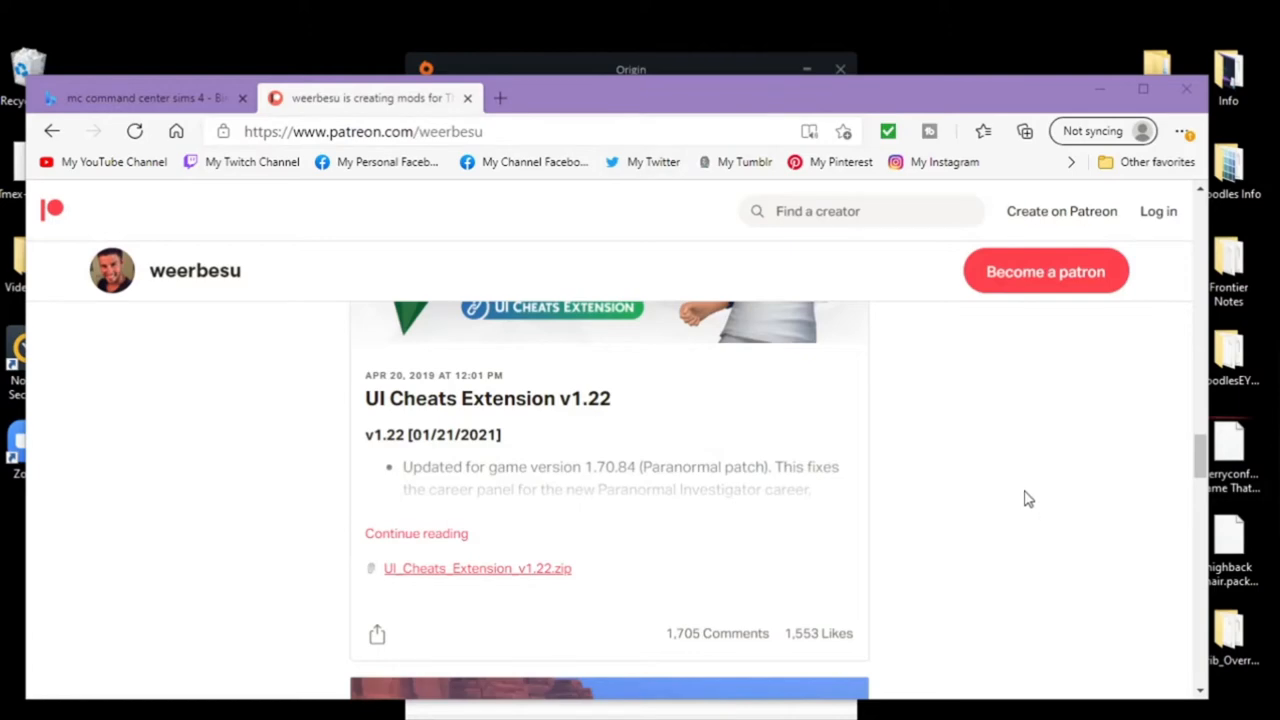
Step: Scroll the weerbesu Patreon page to the More Columns in CAS v1.15 links for 3, 4 and 5 columns
scroll(down, 3)
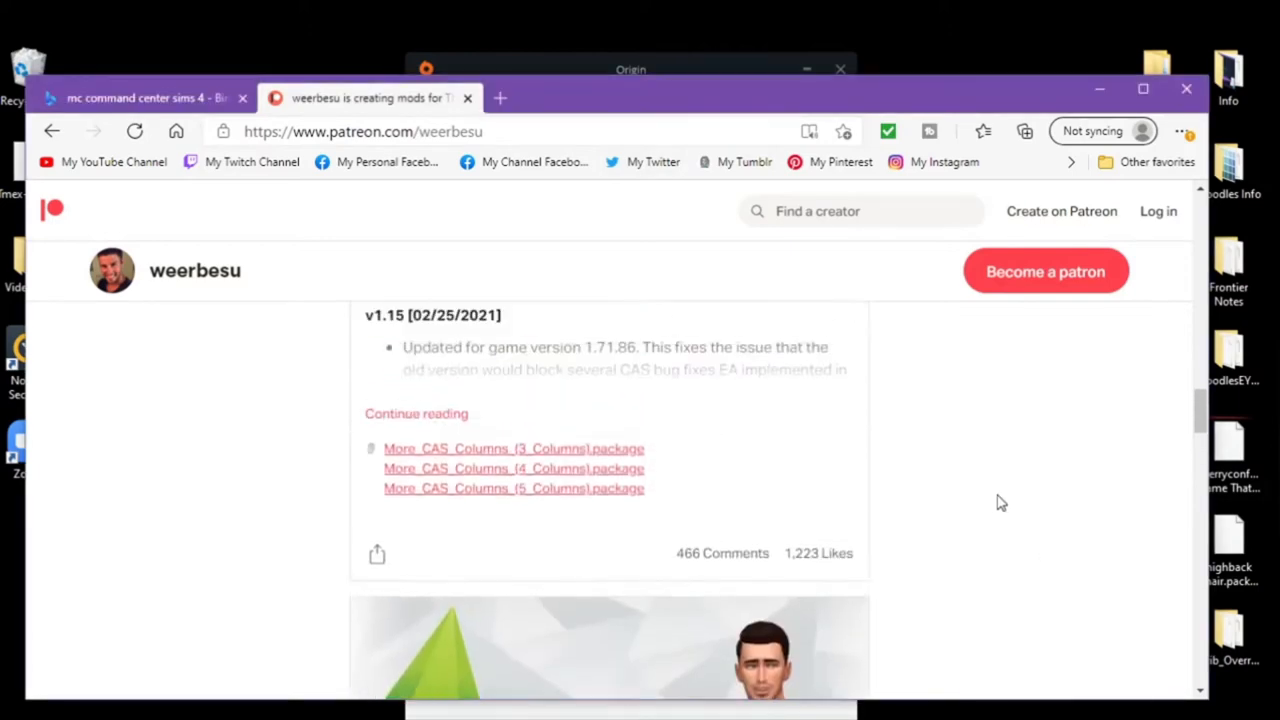
scroll(down, 3)
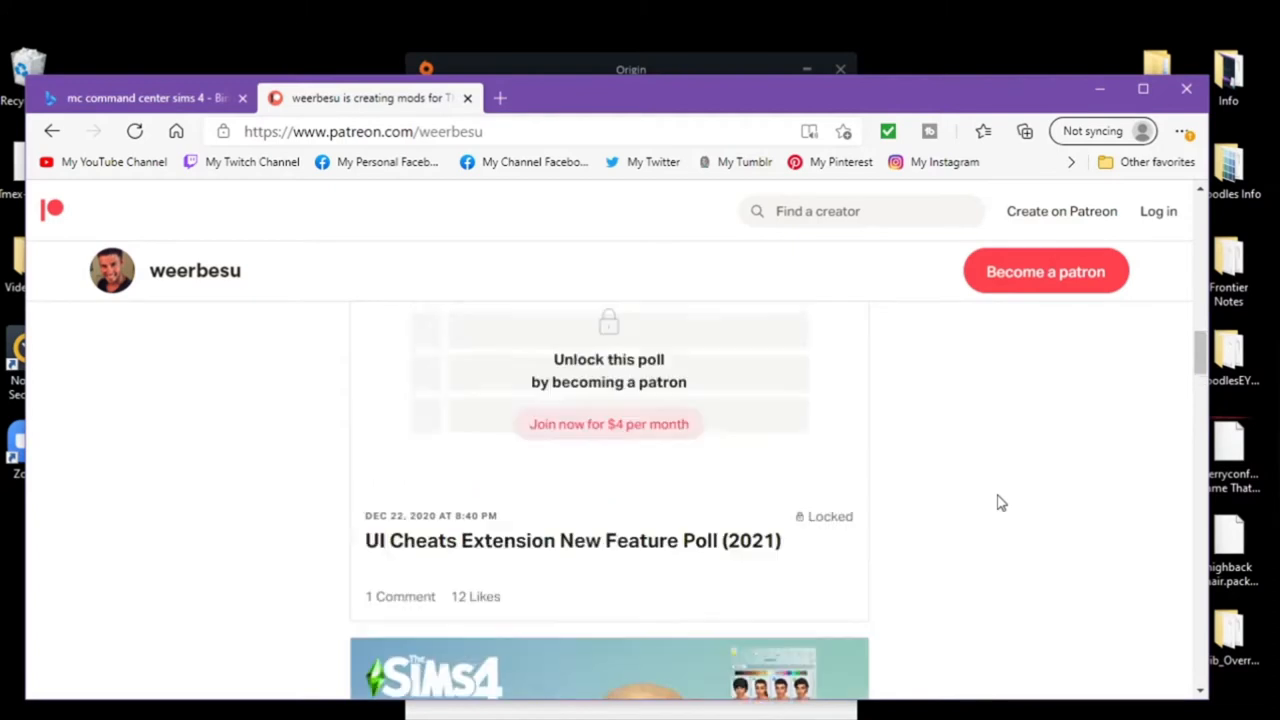
scroll(up, 3)
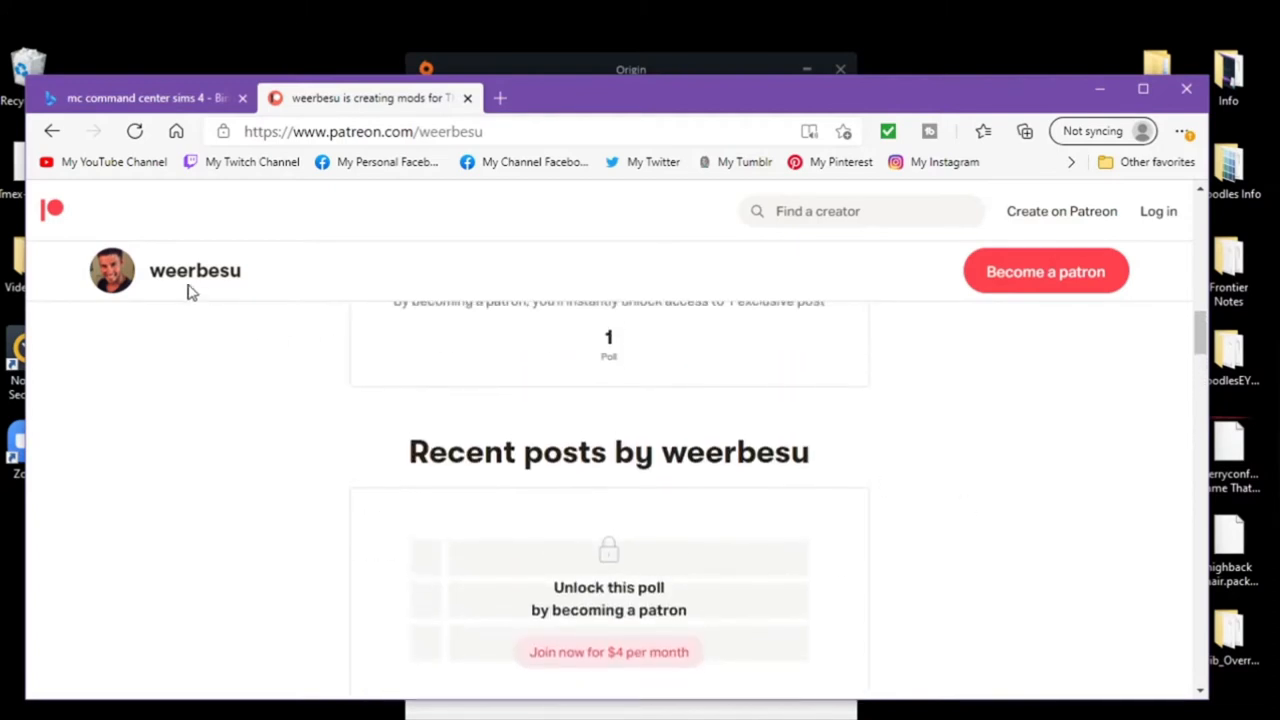
mouse_move(230, 295)
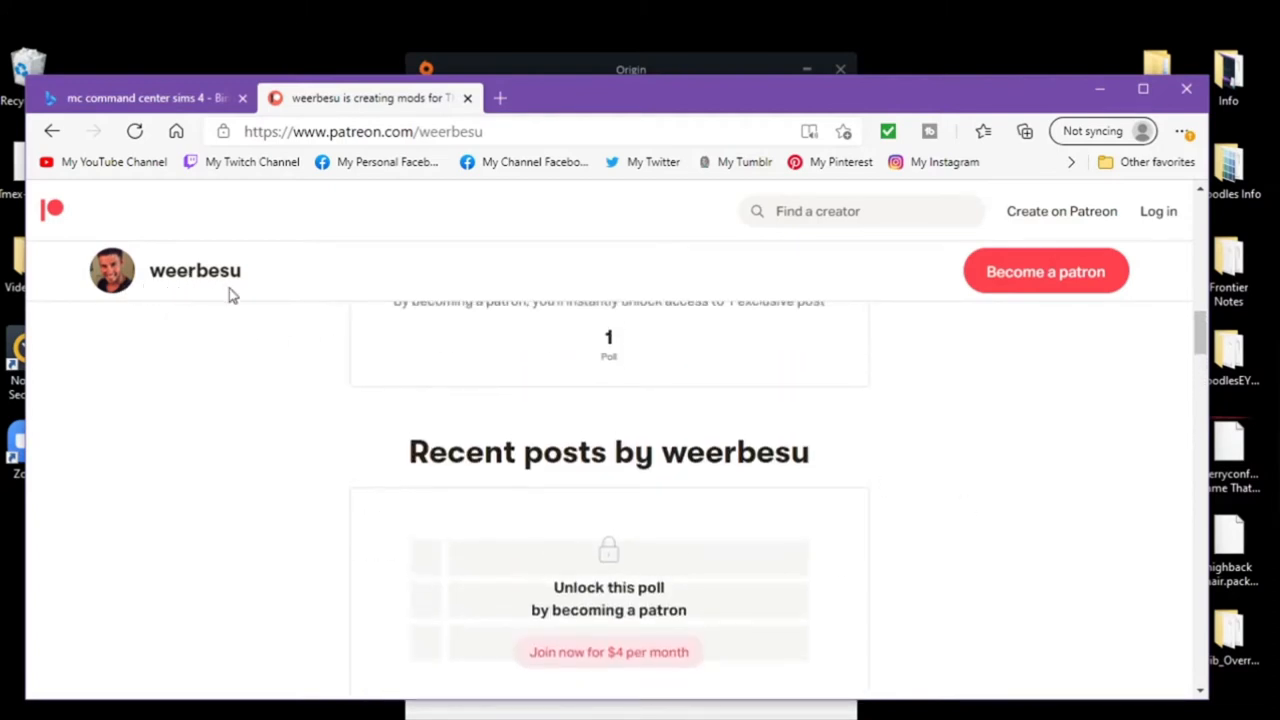
mouse_move(930, 442)
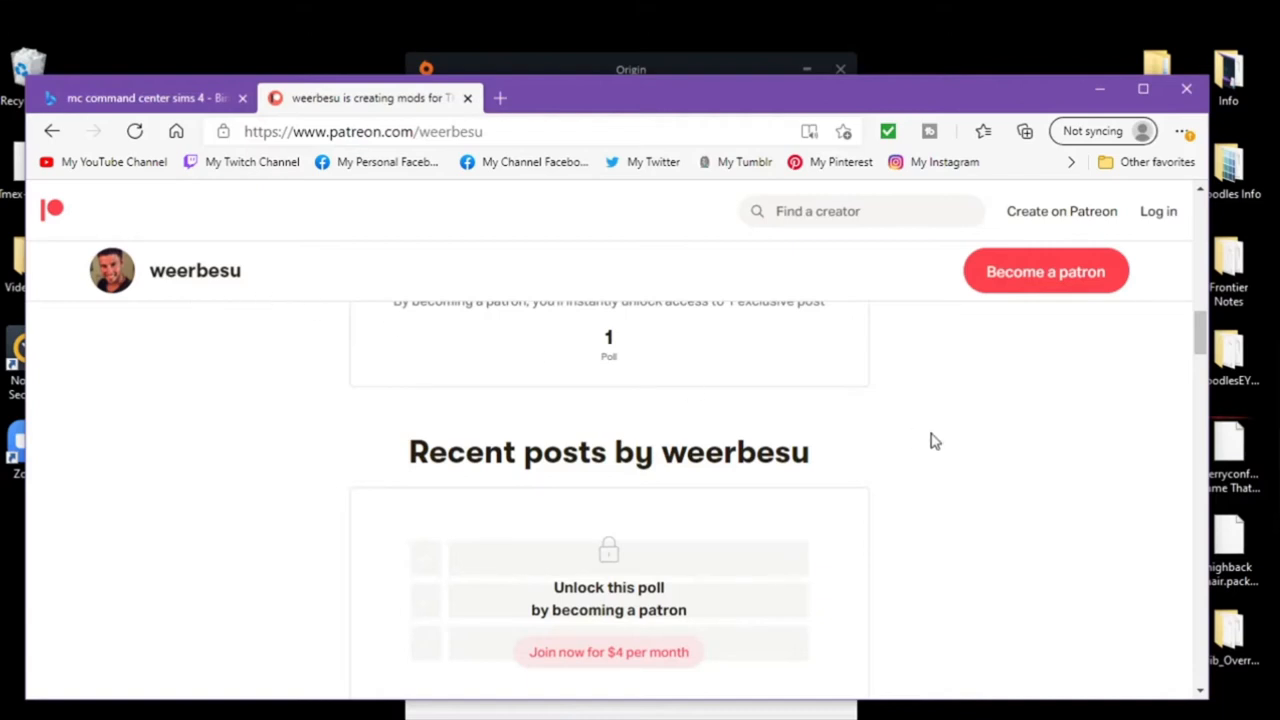
scroll(down, 3)
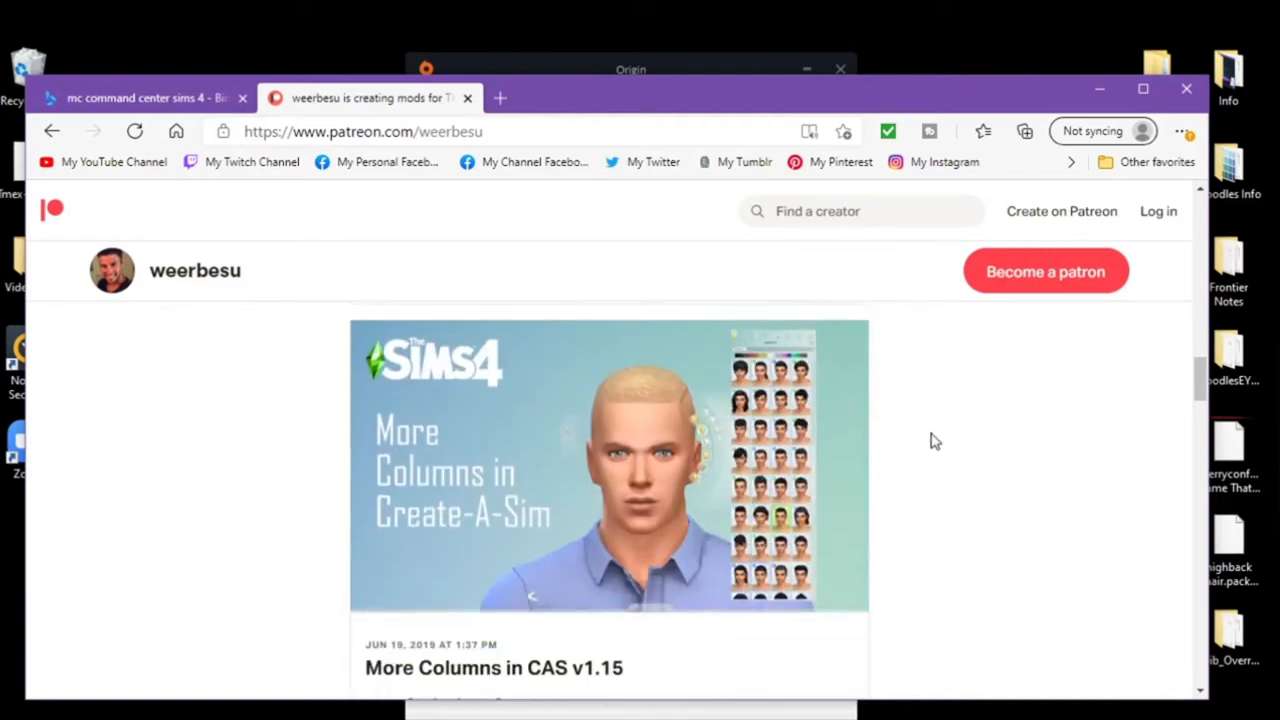
scroll(down, 3)
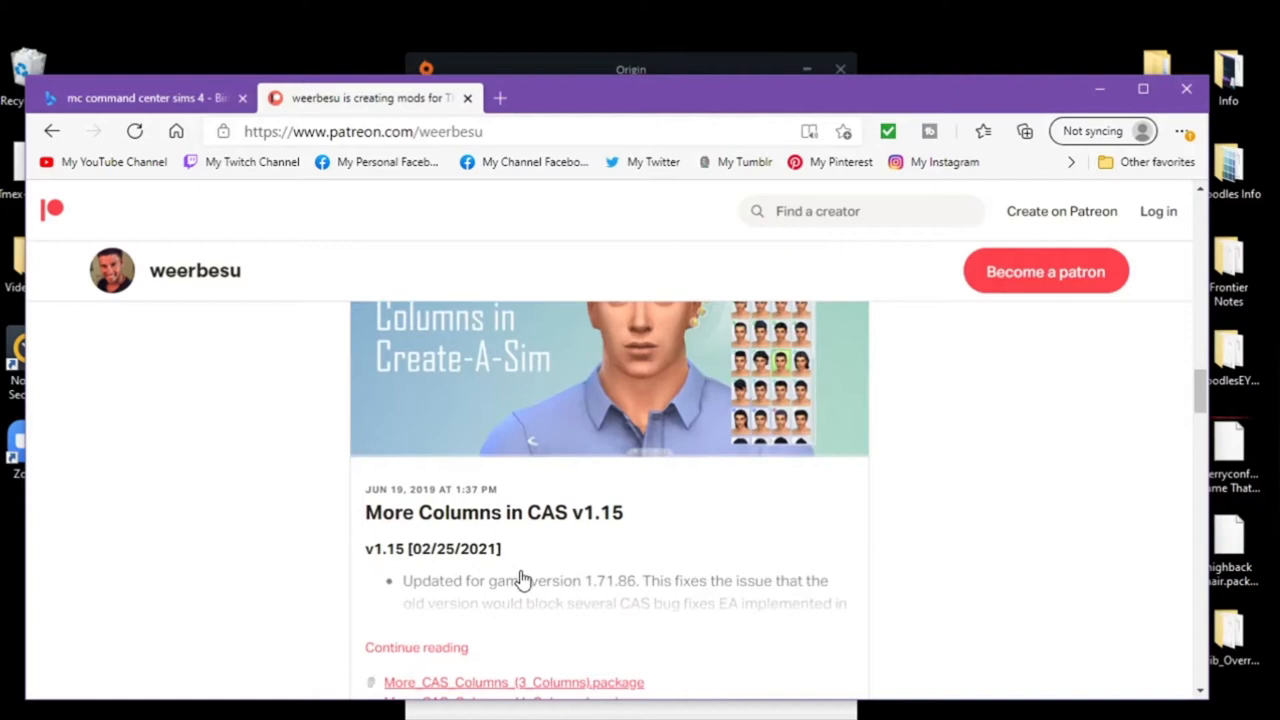
mouse_move(521, 573)
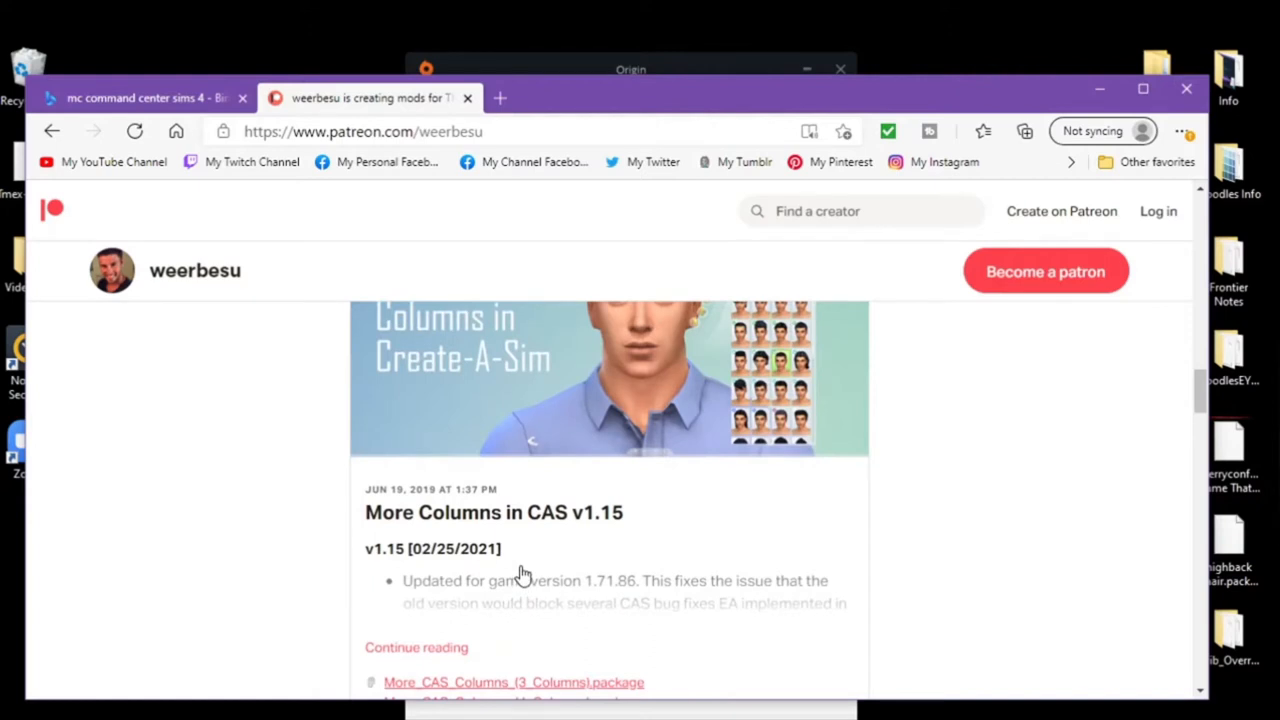
scroll(down, 3)
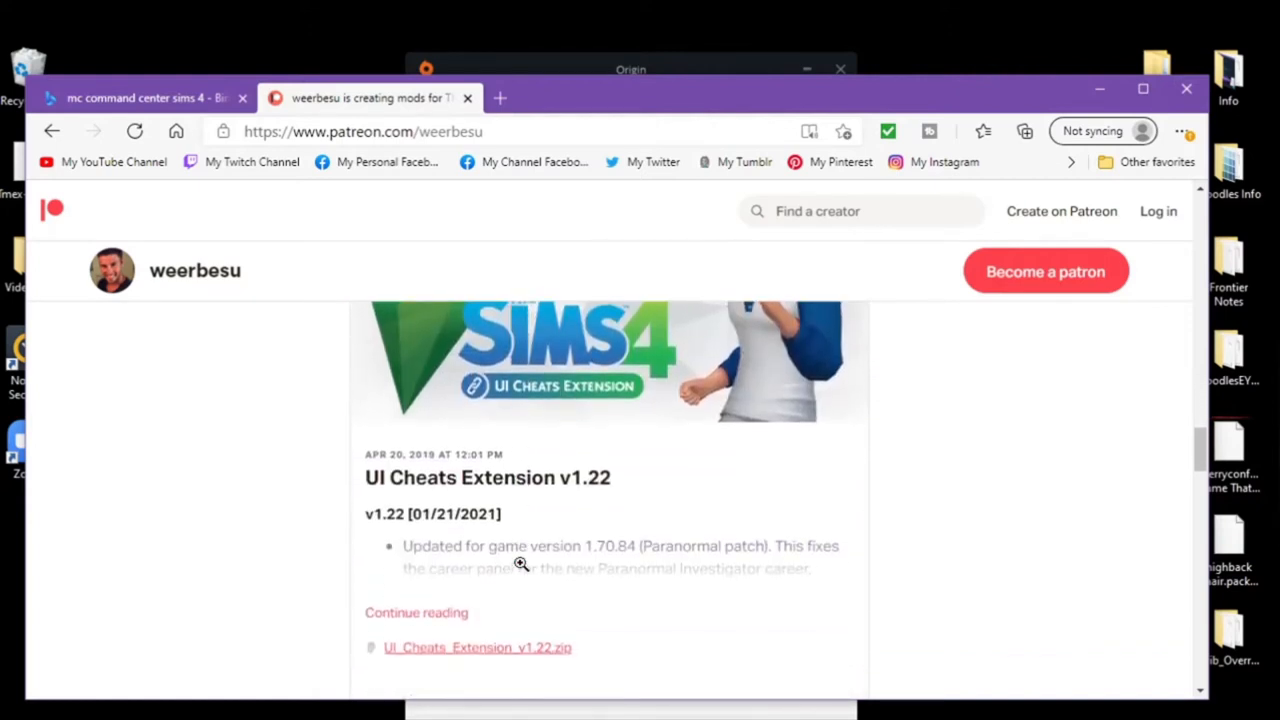
scroll(down, 3)
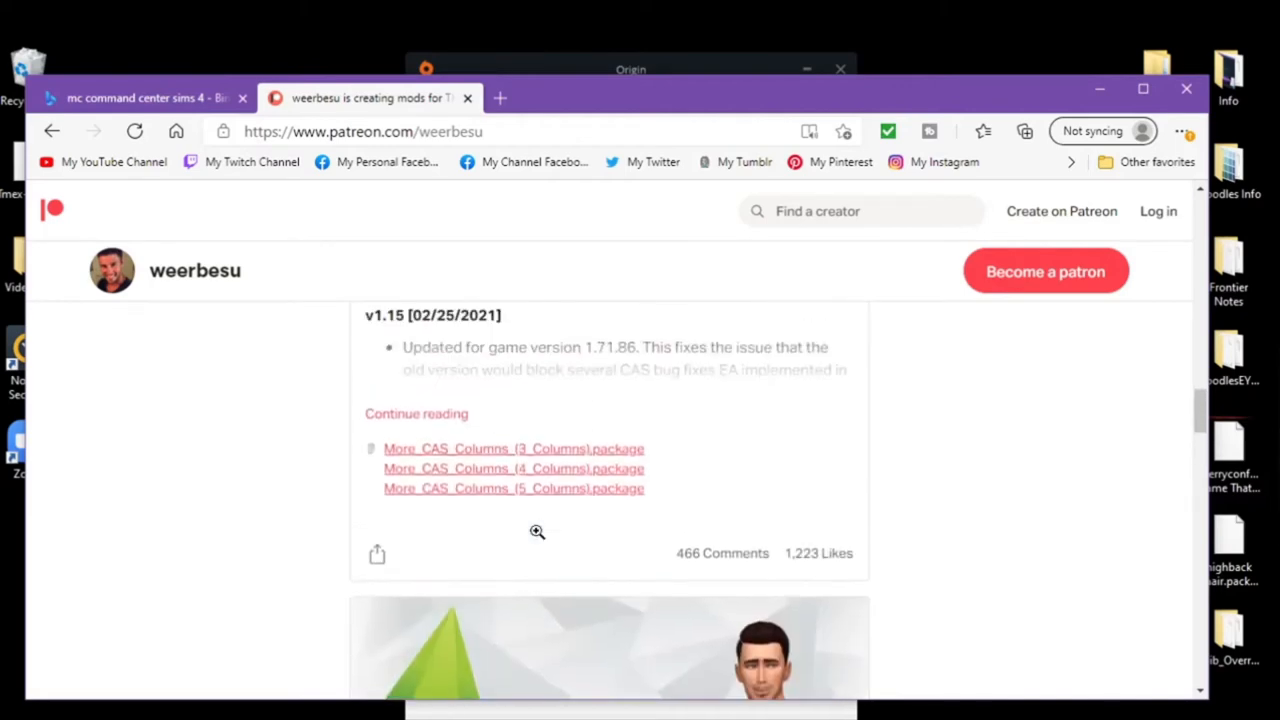
mouse_move(488, 458)
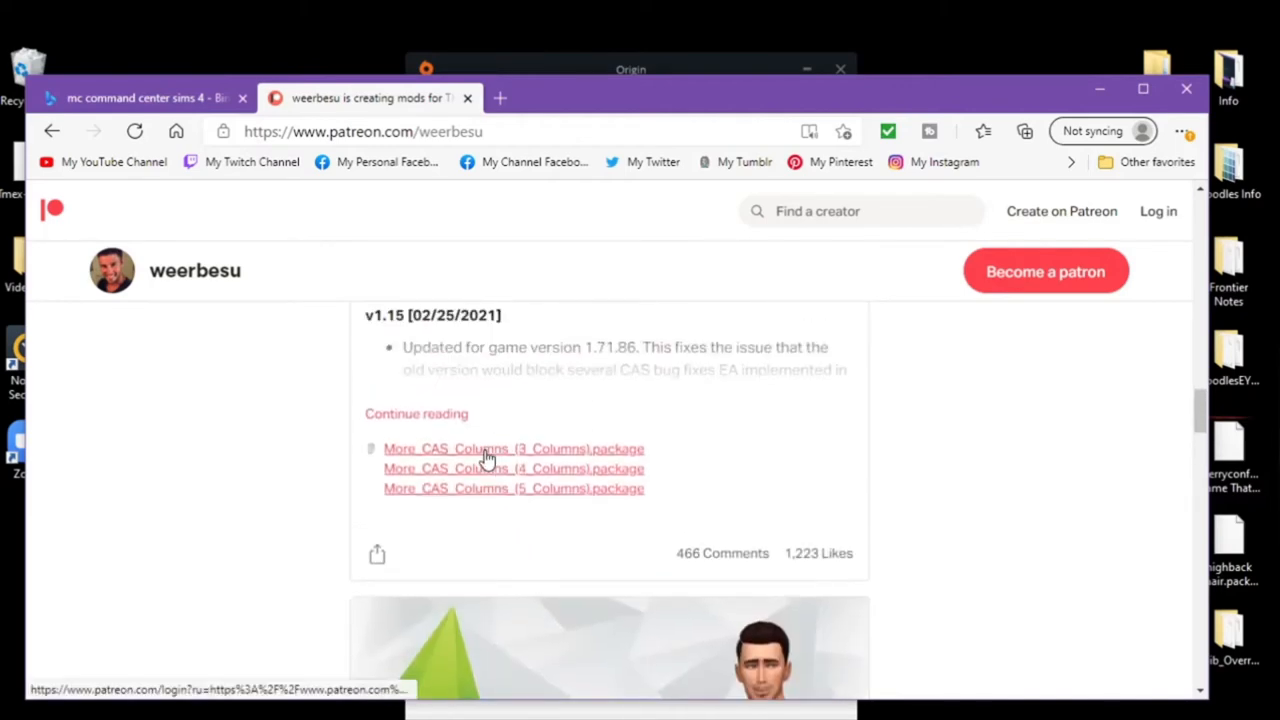
Step: Open the 3 Columns package and UI Cheats Extension download links in new tabs
right_click(489, 448)
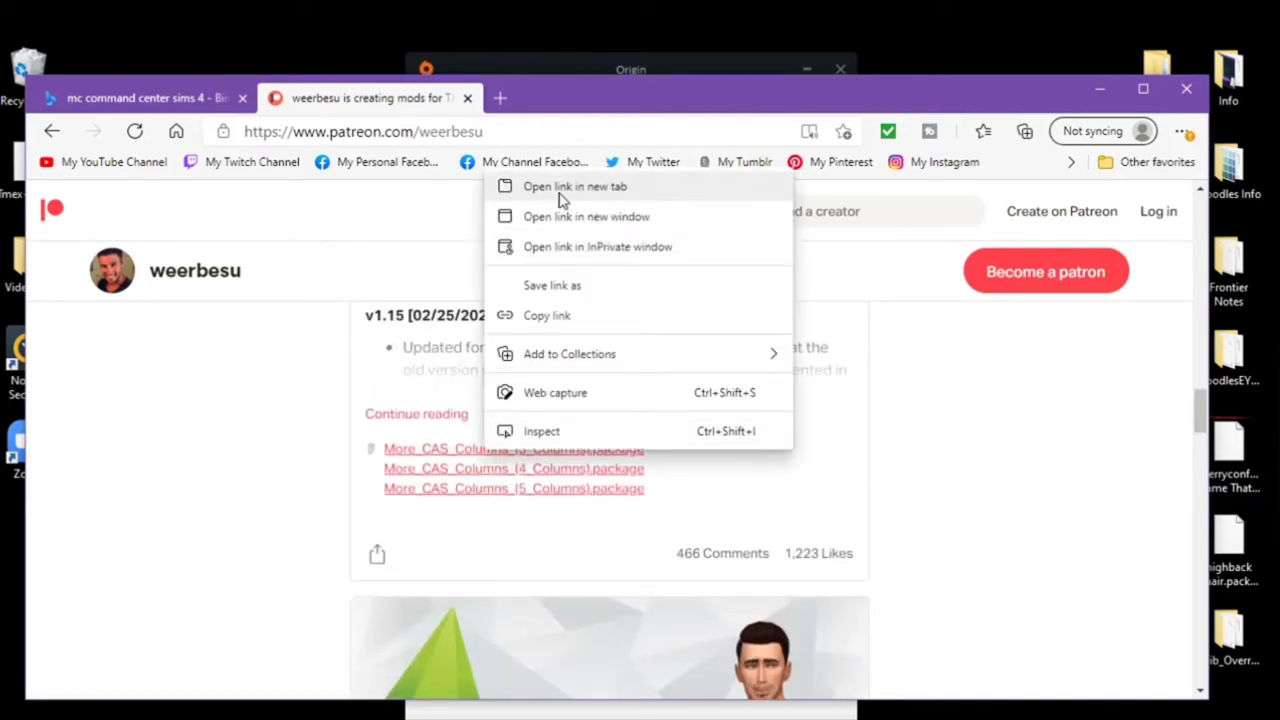
click(574, 186)
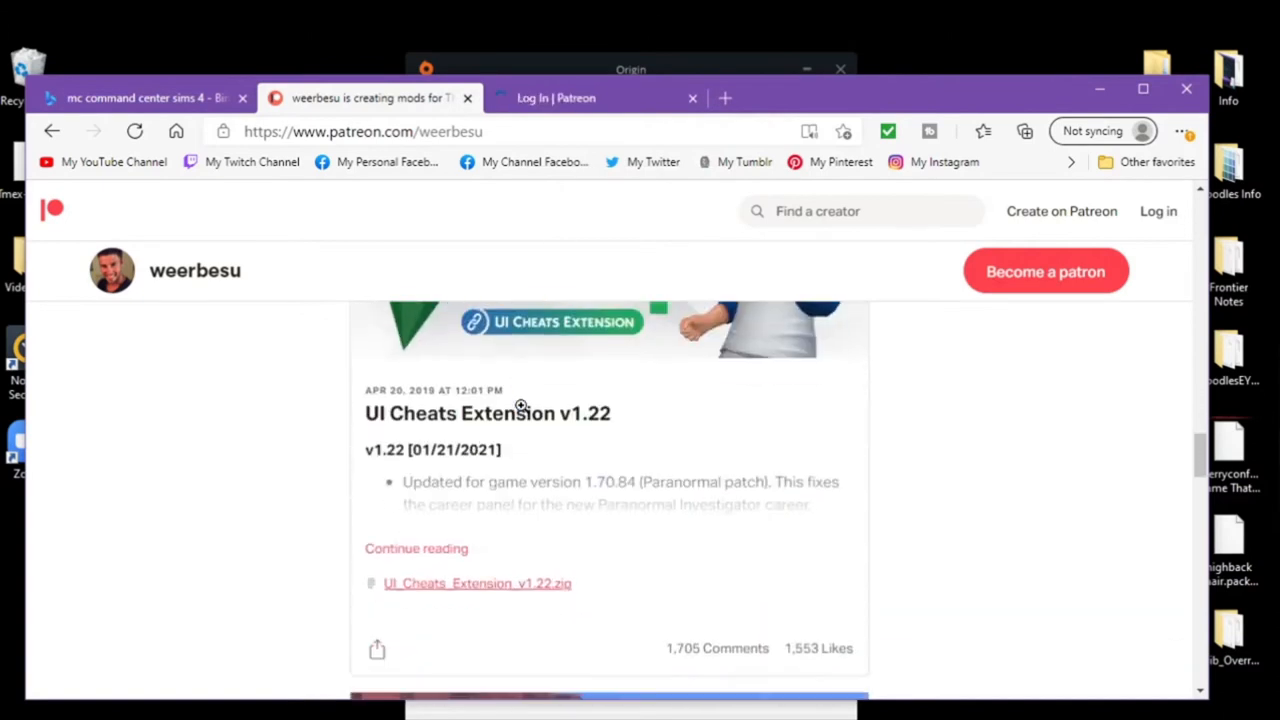
right_click(477, 583)
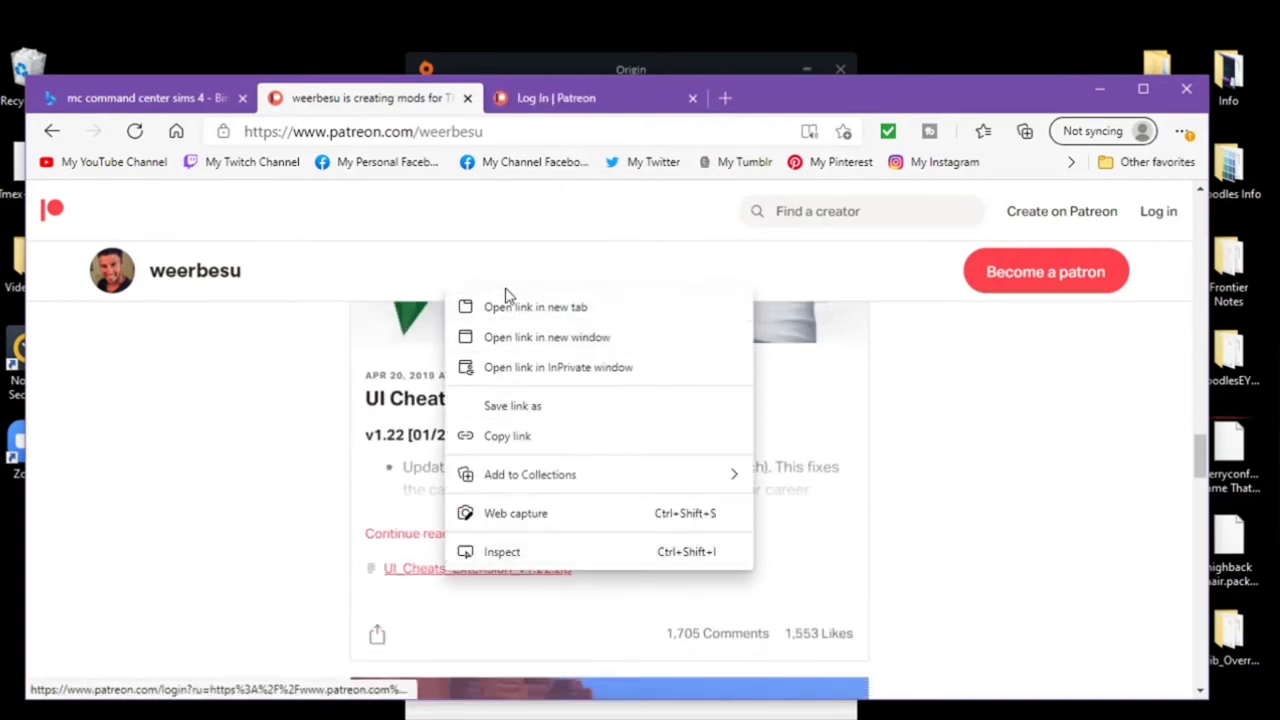
click(535, 307)
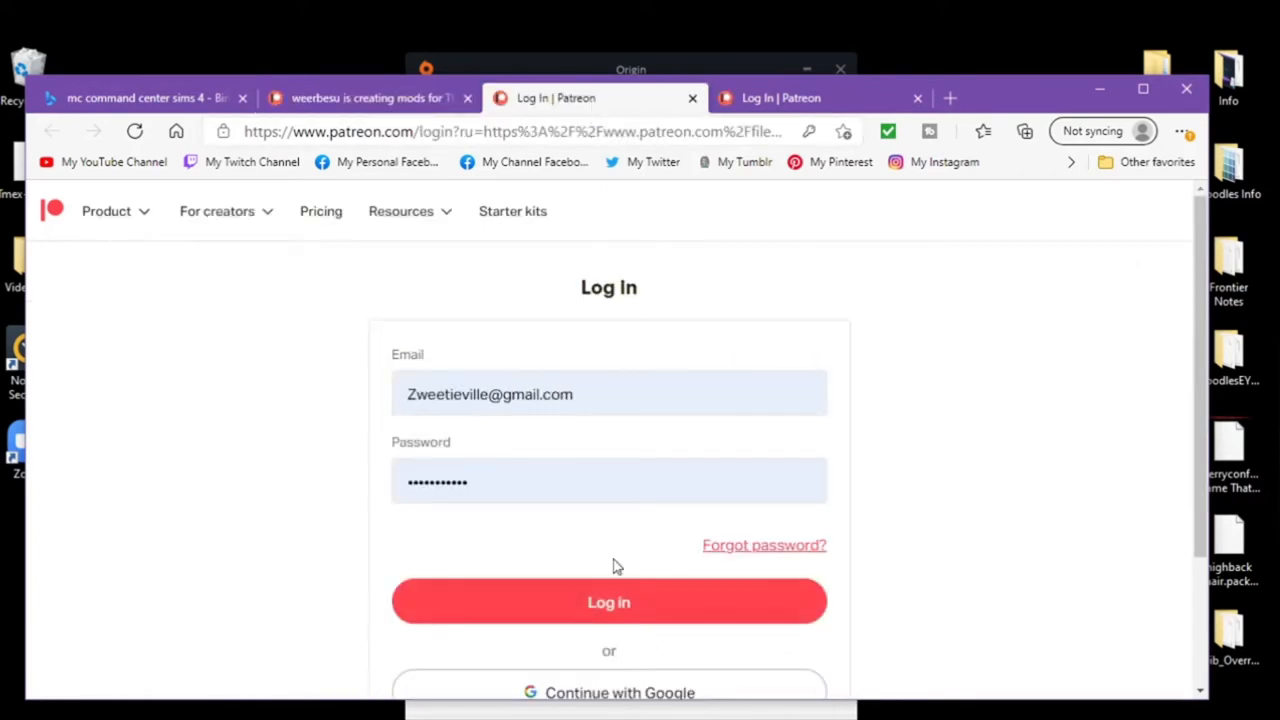
Step: Log in to Patreon so the downloads start, then close the login tab
click(608, 601)
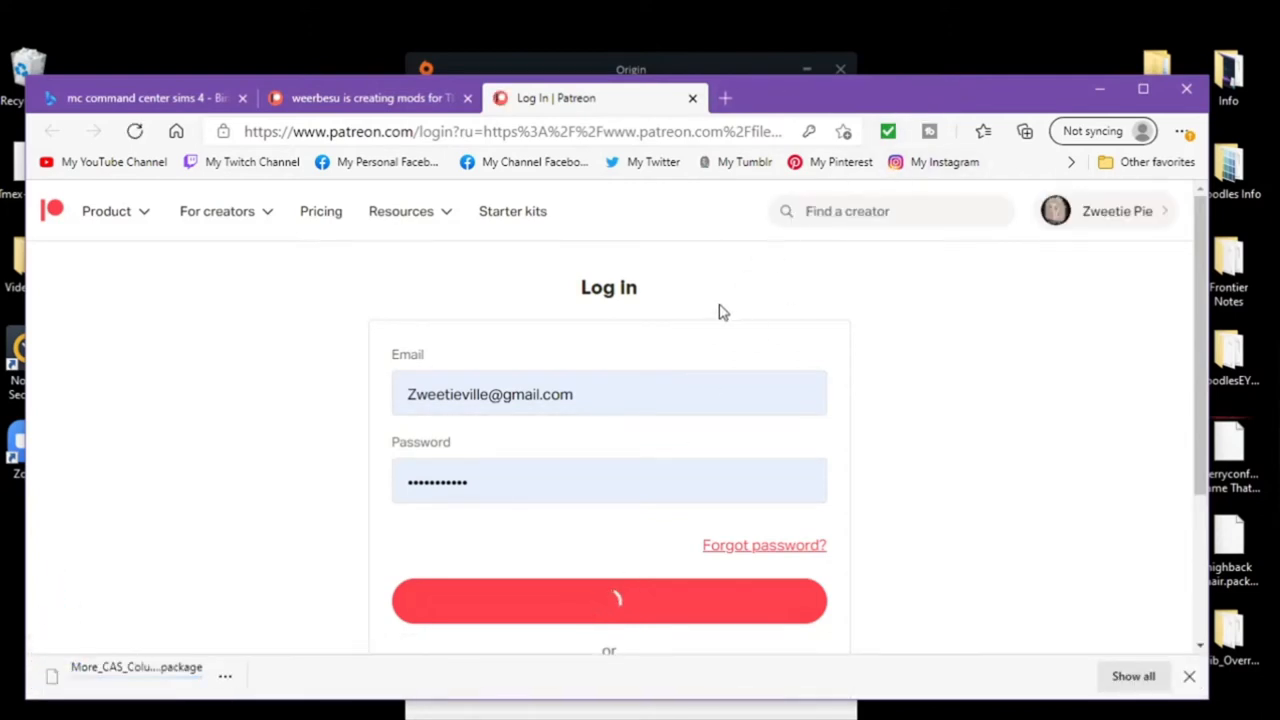
mouse_move(375, 97)
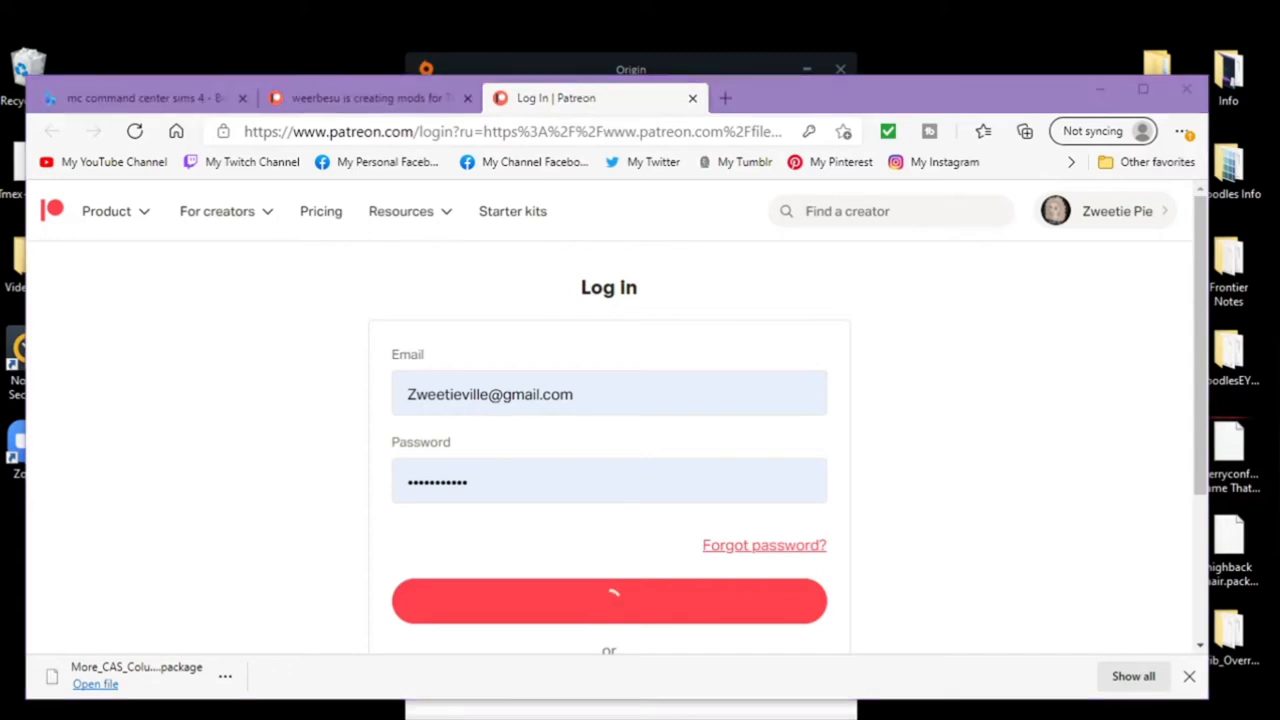
click(692, 98)
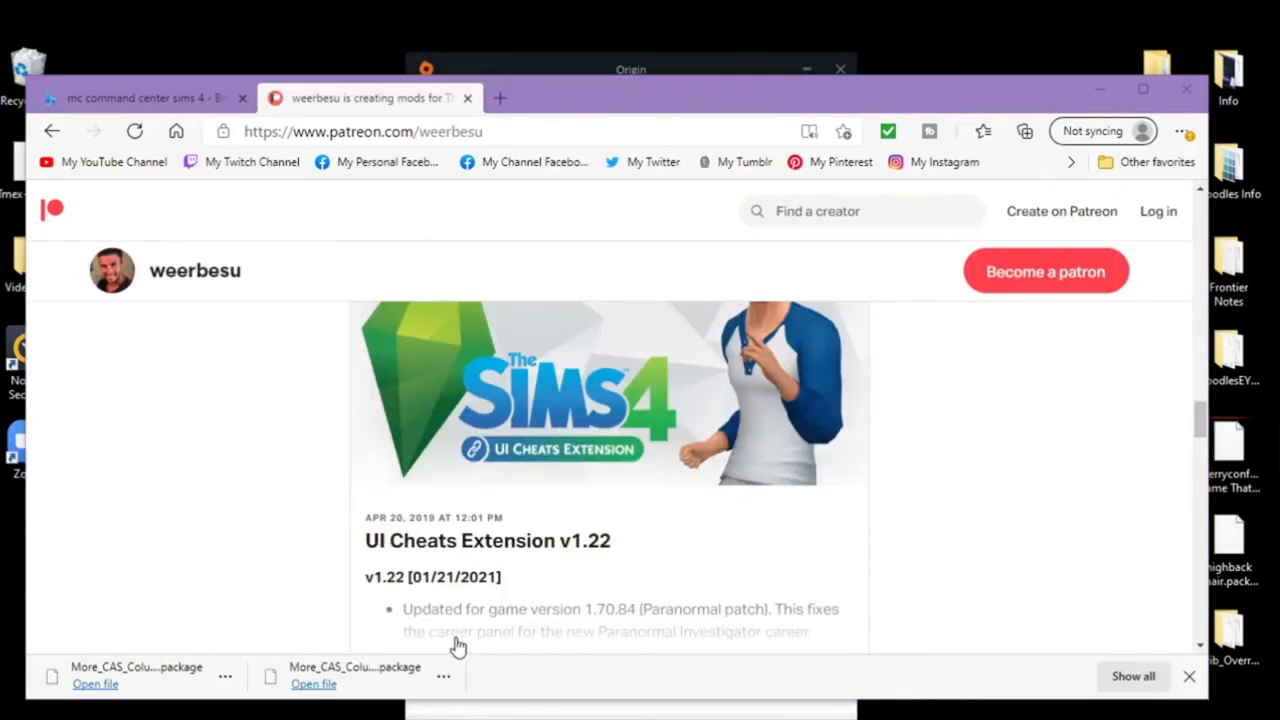
scroll(down, 3)
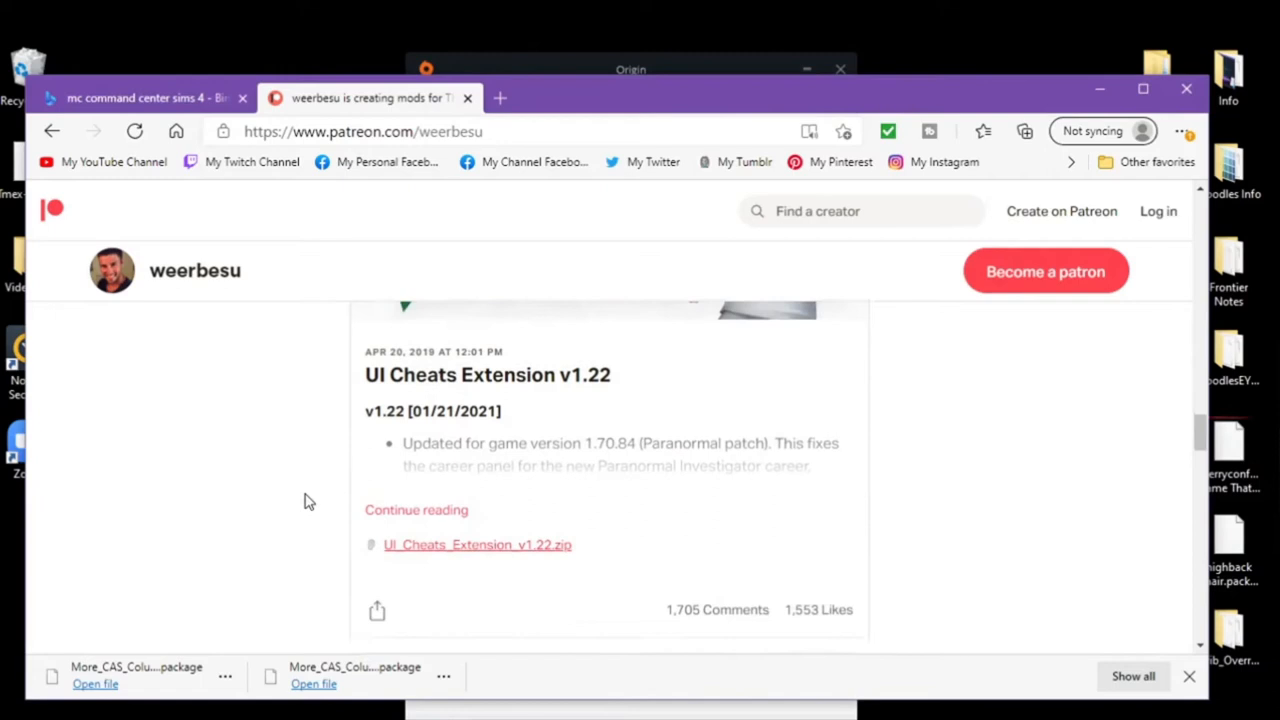
right_click(477, 544)
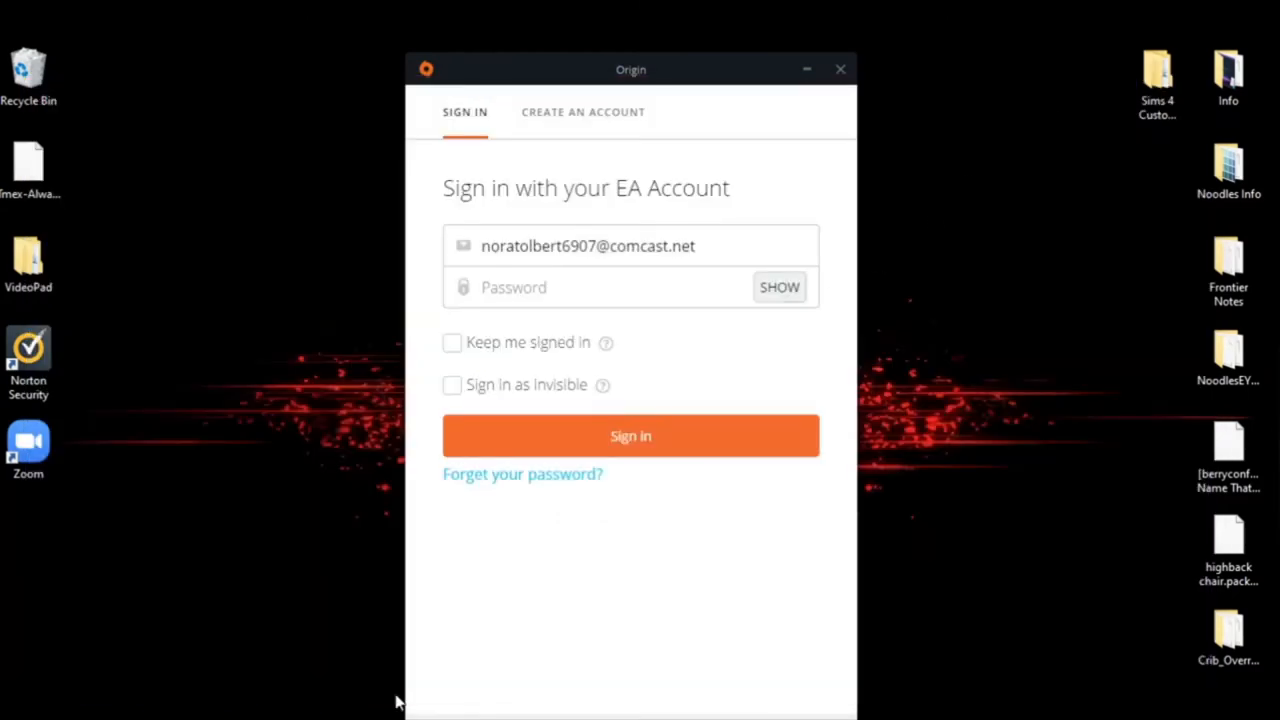
Step: Delete the duplicate More_CAS_Columns (1) package from the Downloads folder
click(15, 710)
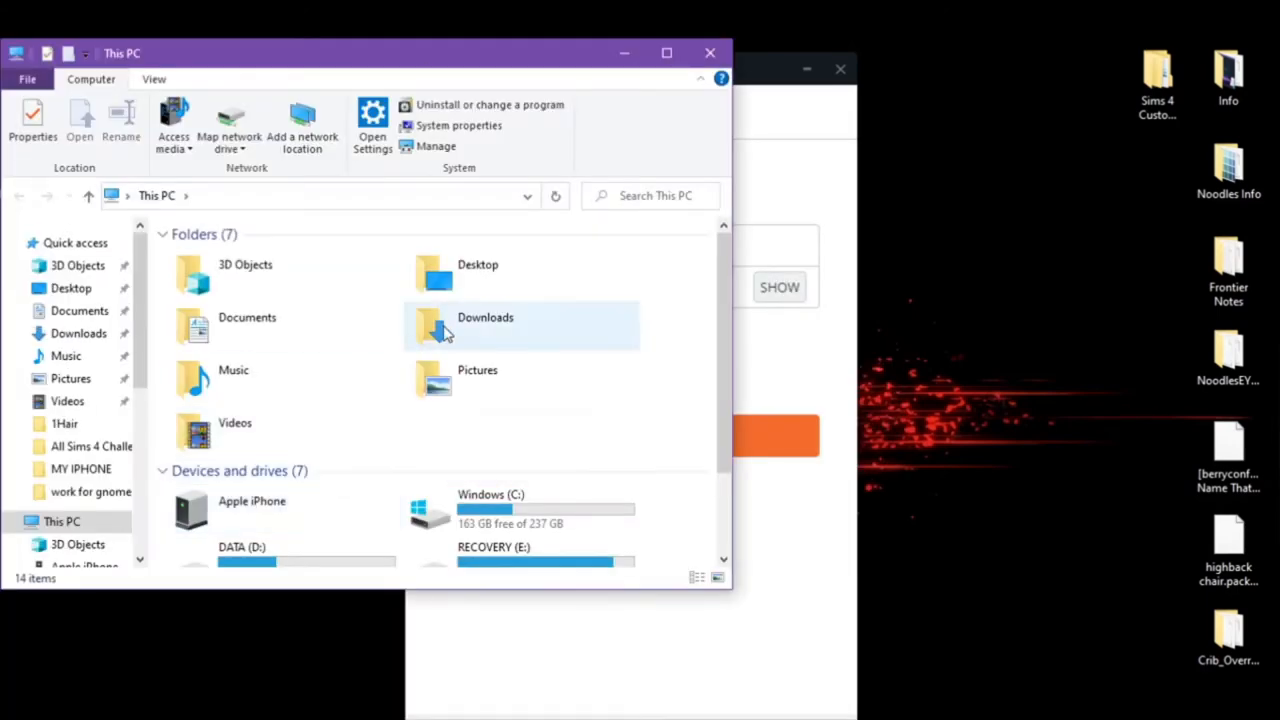
double_click(484, 317)
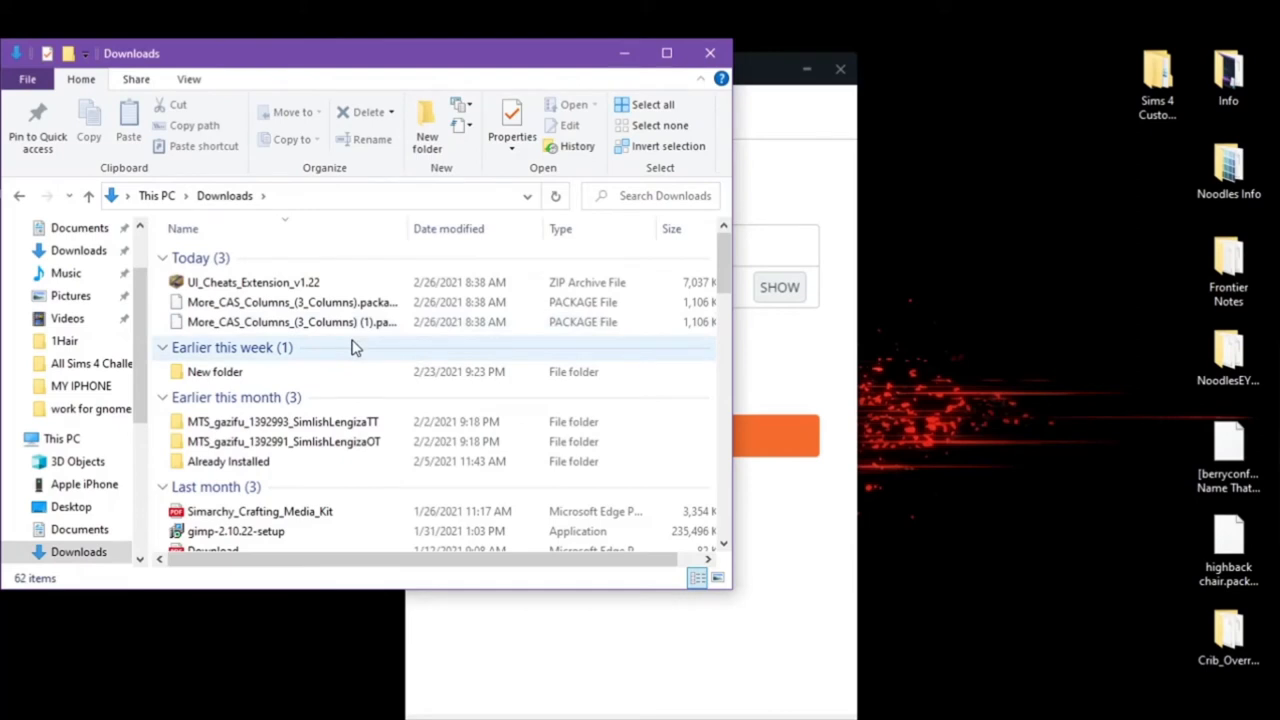
click(291, 321)
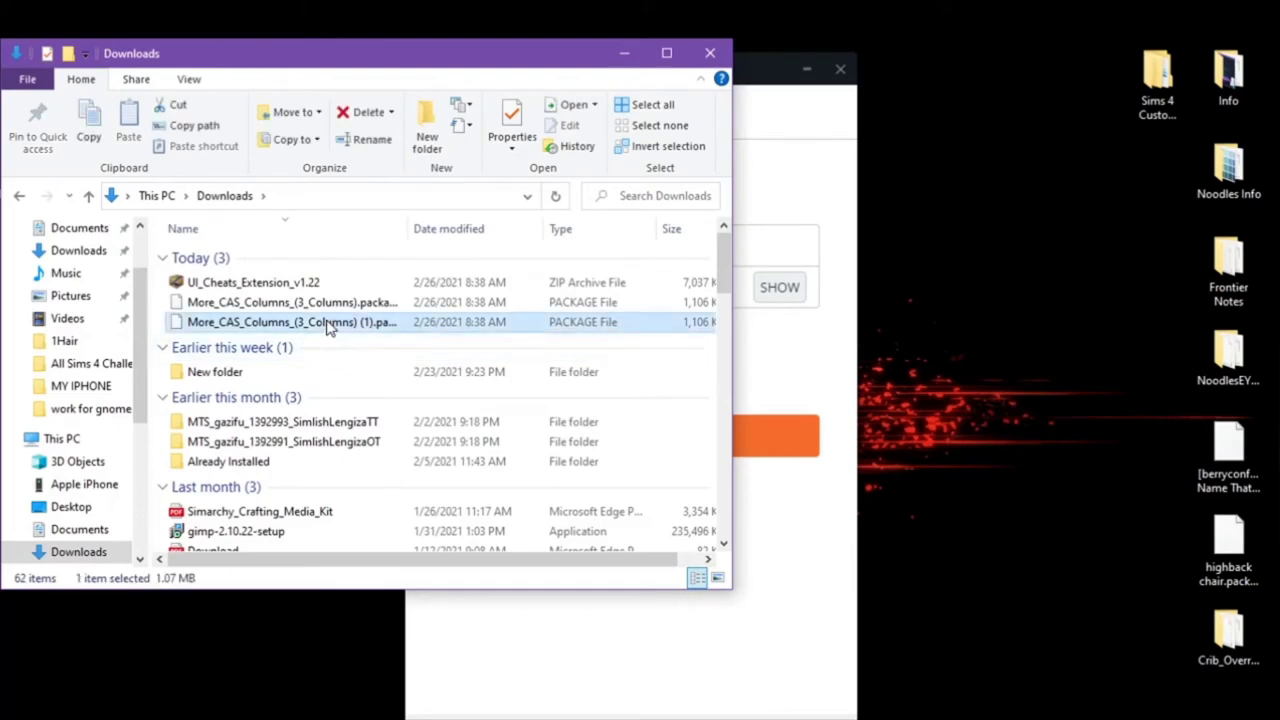
right_click(291, 321)
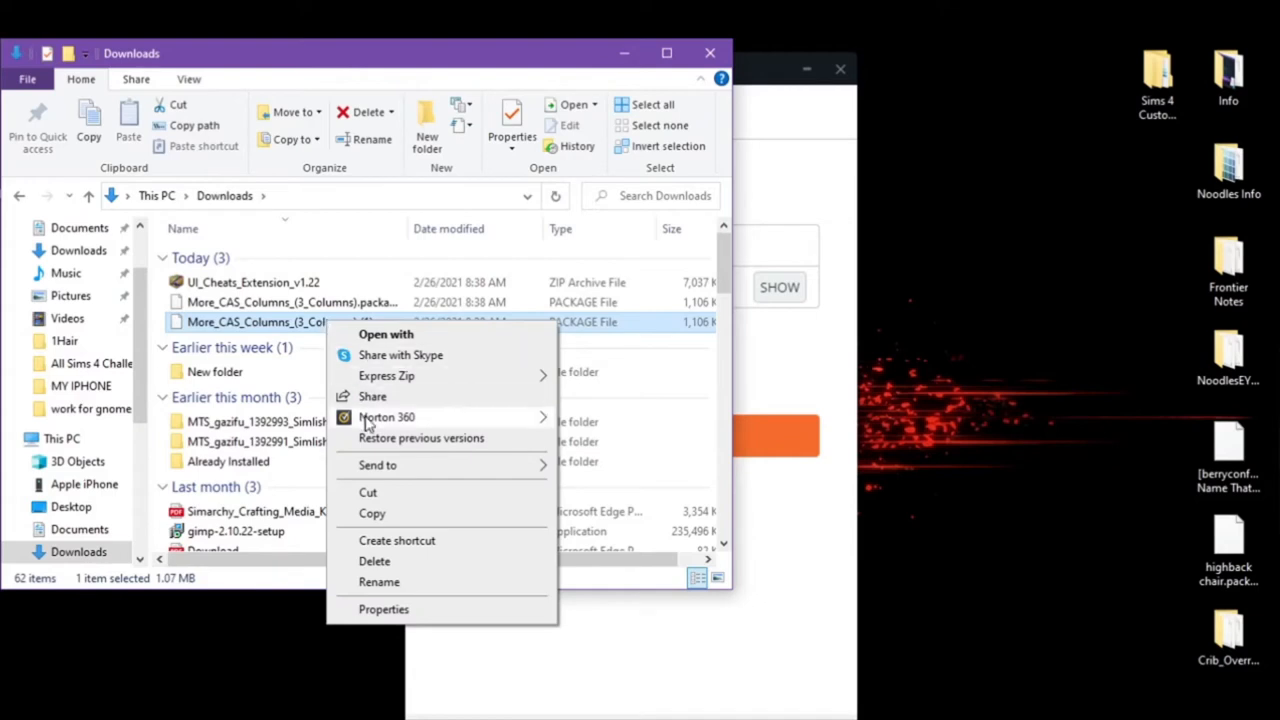
click(374, 561)
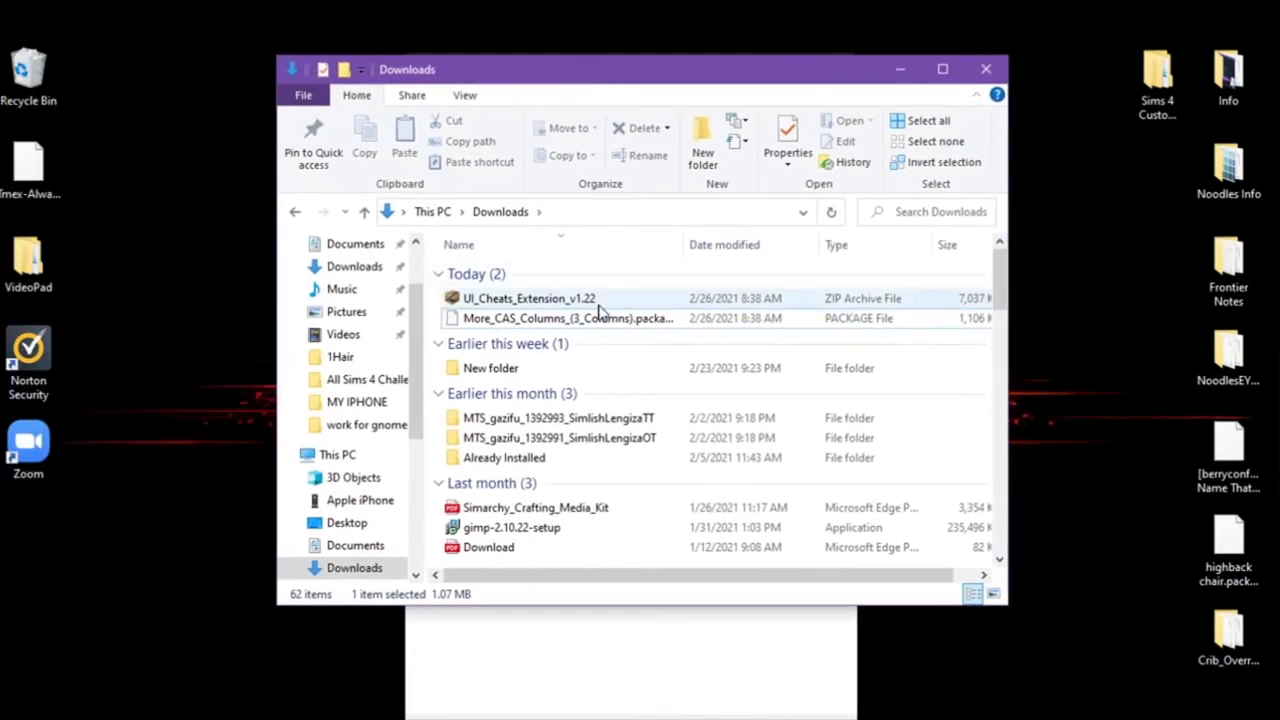
Step: Create a folder named UI_Cheats_Extension_v1.22 in Downloads, matching the zip's name
right_click(528, 298)
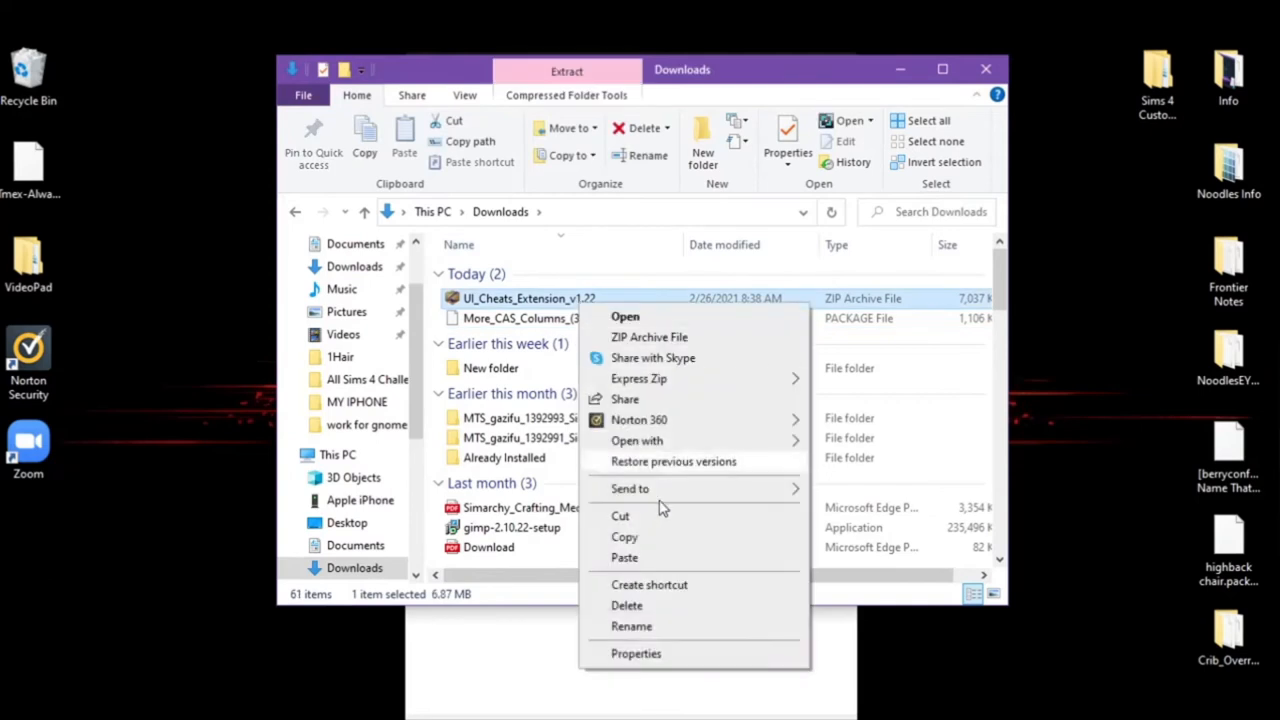
click(631, 626)
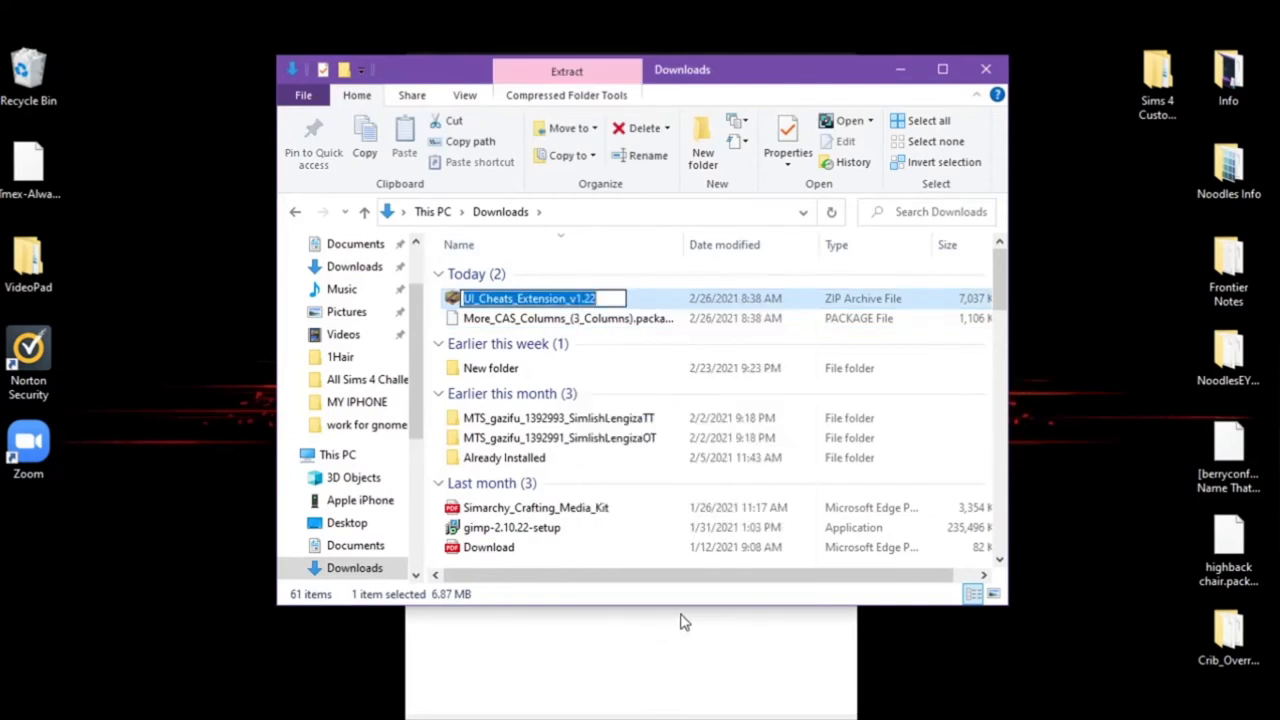
click(703, 152)
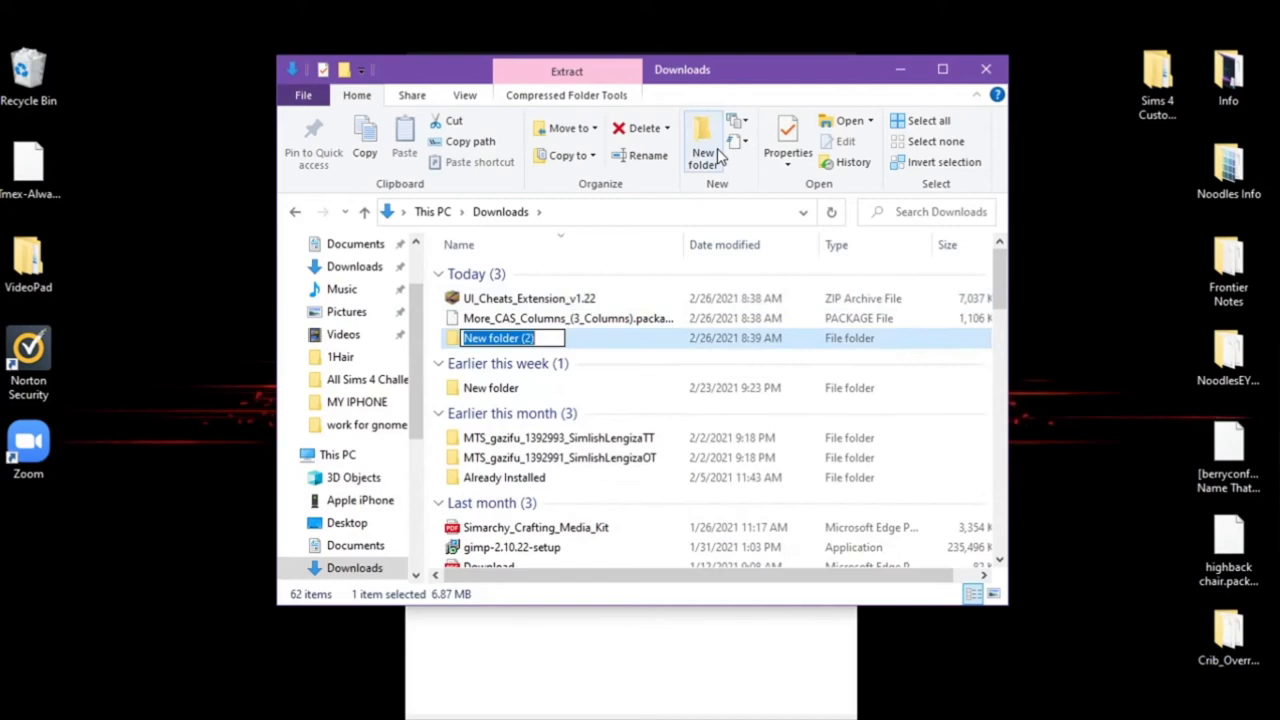
text(UI_Cheats_Extension_v1.22)
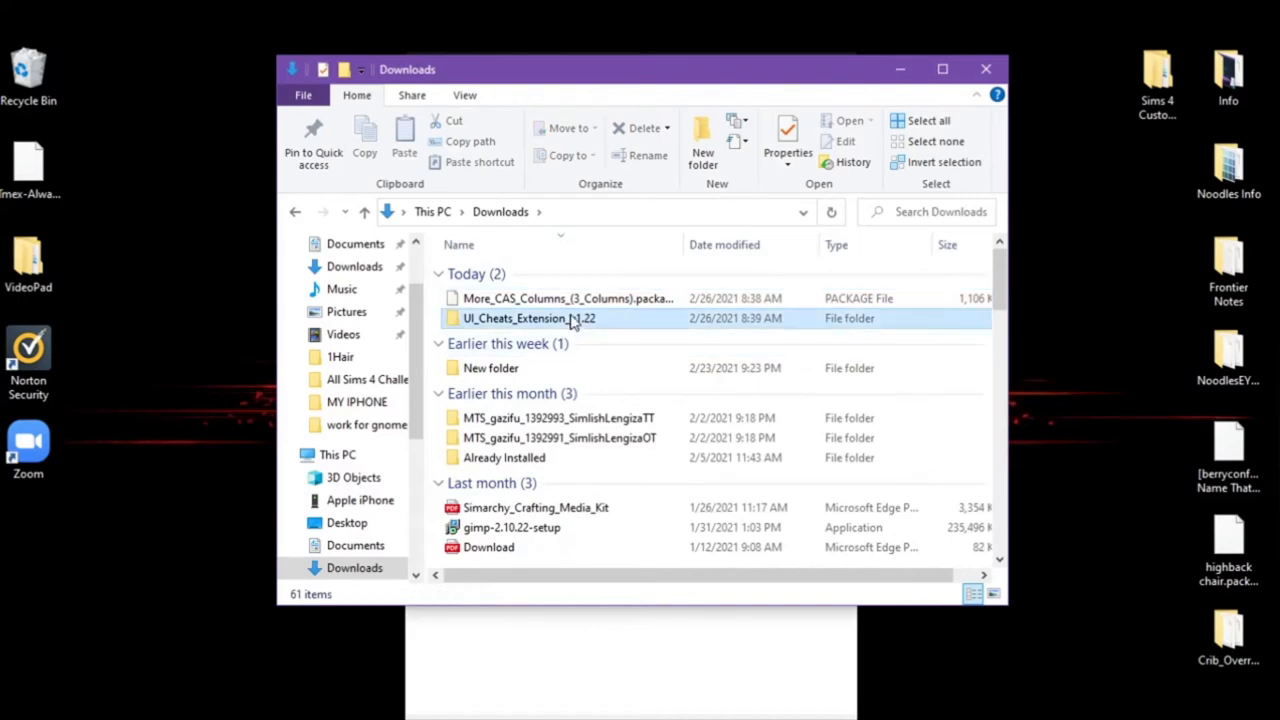
Step: Extract the UI Cheats zip into its folder with Express Zip's Extract Here
right_click(529, 272)
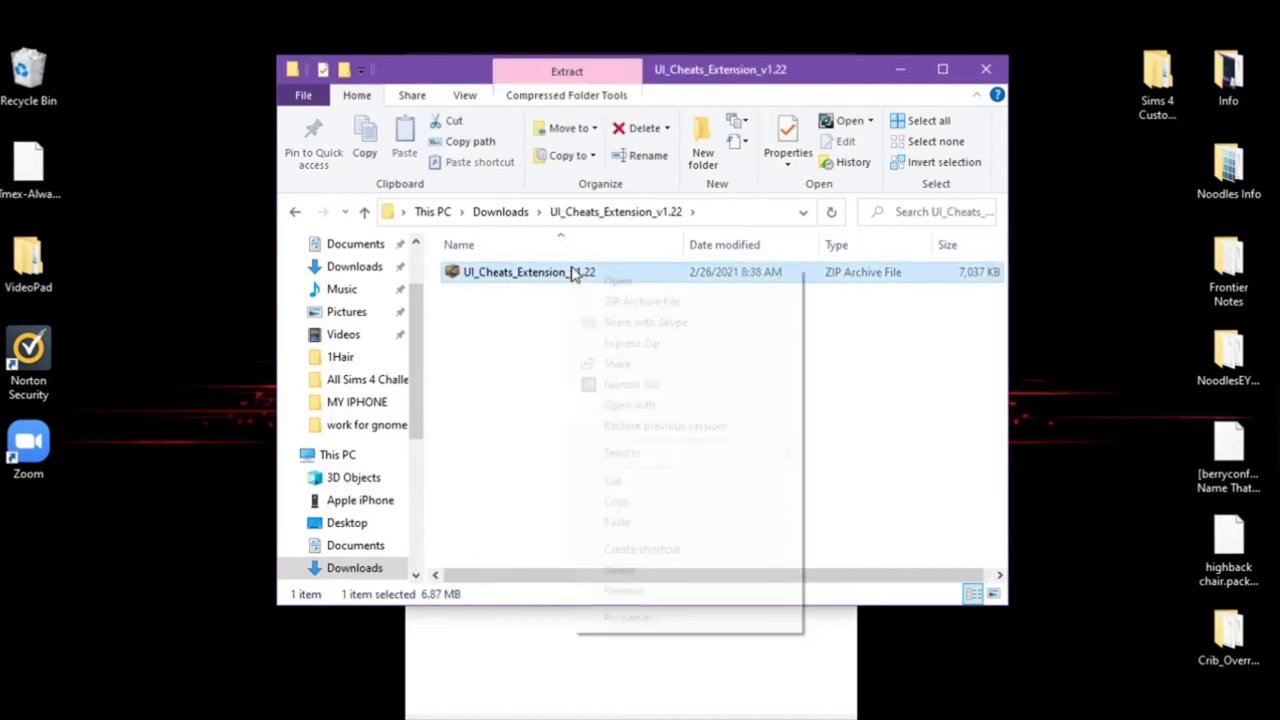
right_click(528, 272)
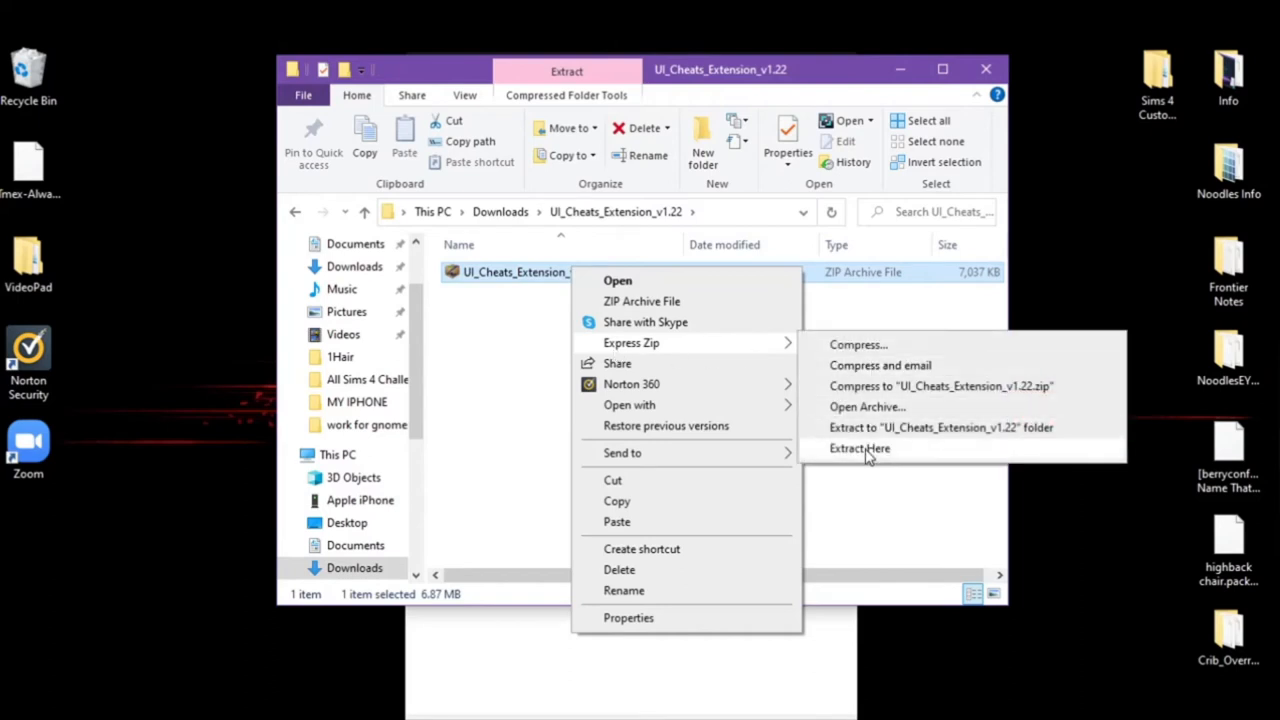
click(859, 447)
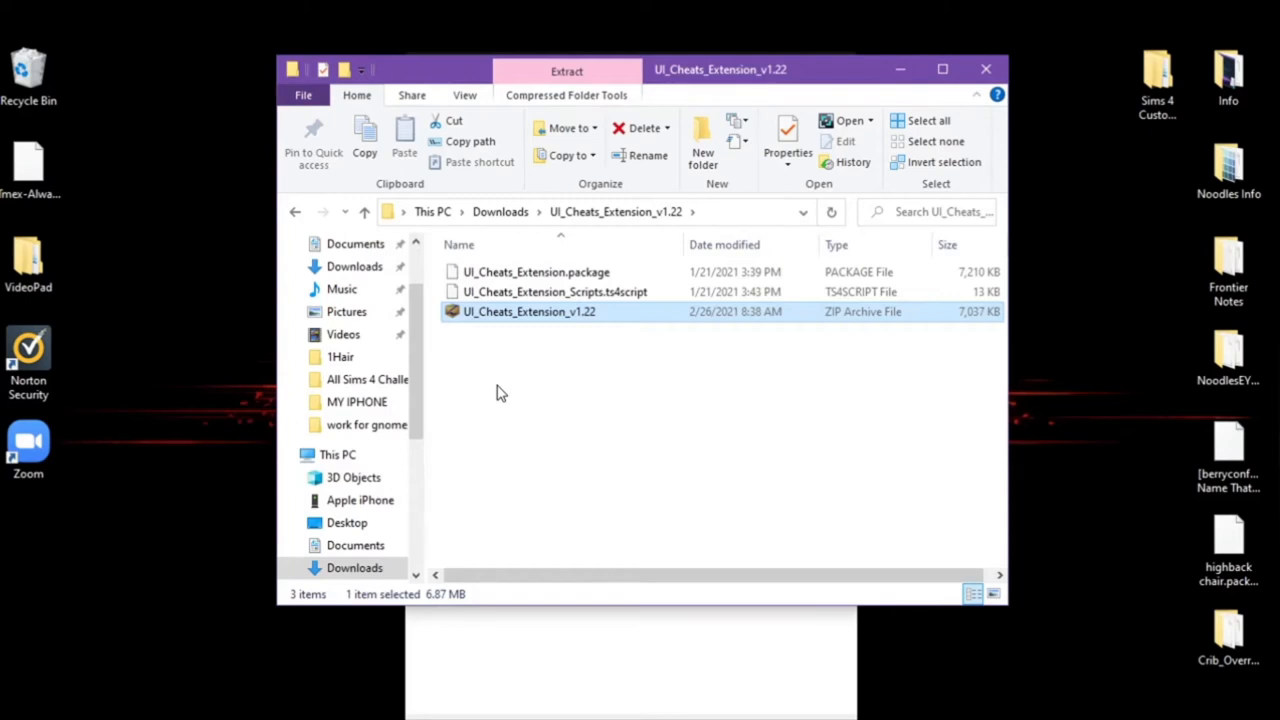
mouse_move(1047, 96)
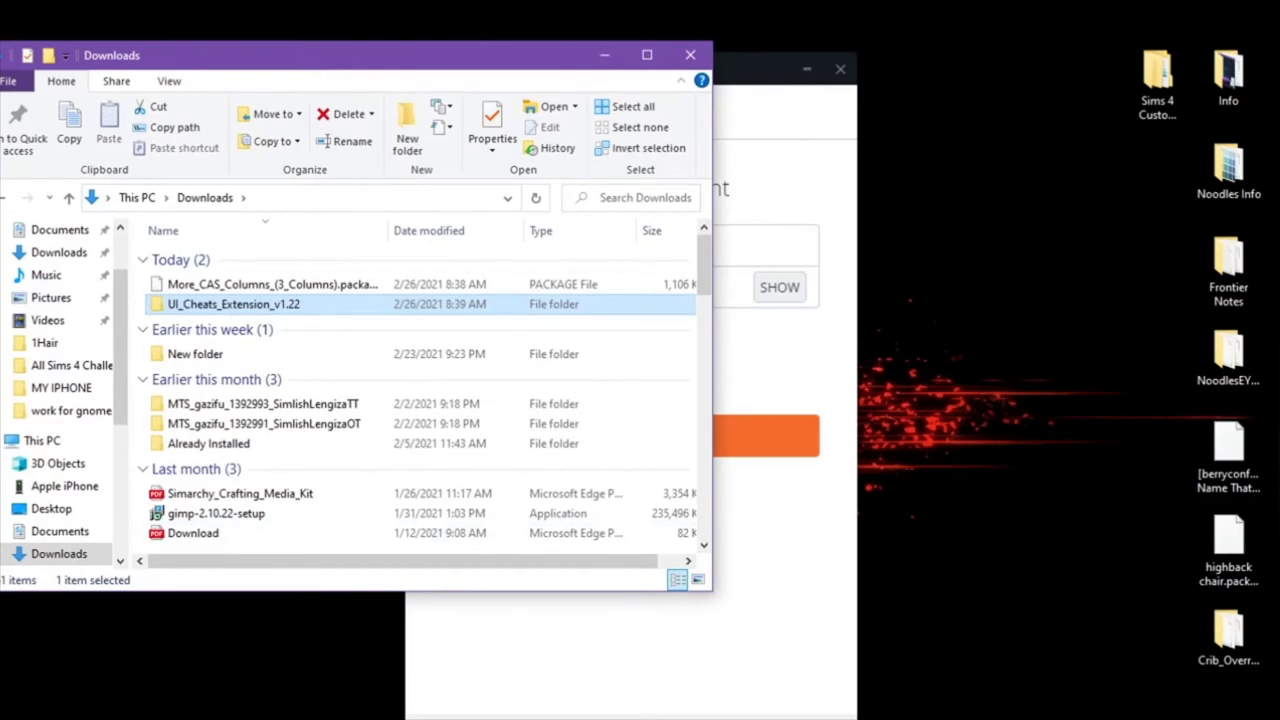
mouse_move(629, 600)
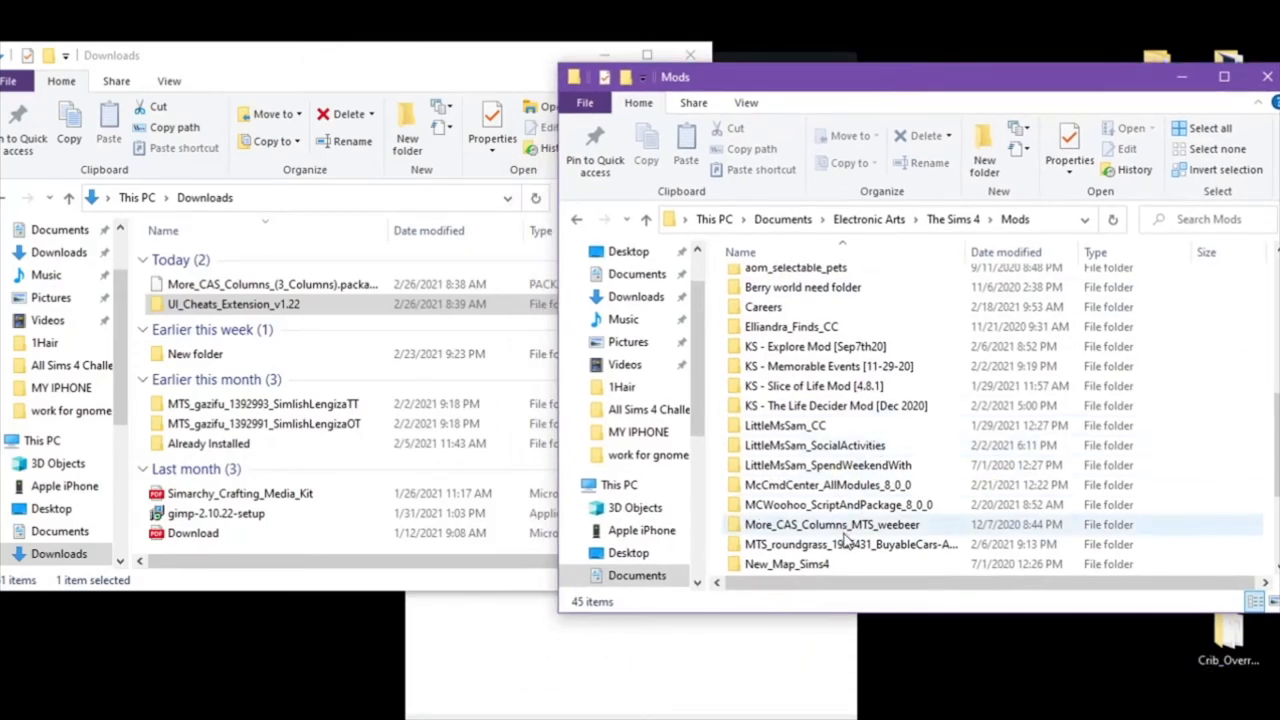
Step: Open the existing More_CAS_Columns_MTS_weebeer folder in The Sims 4 Mods
click(831, 524)
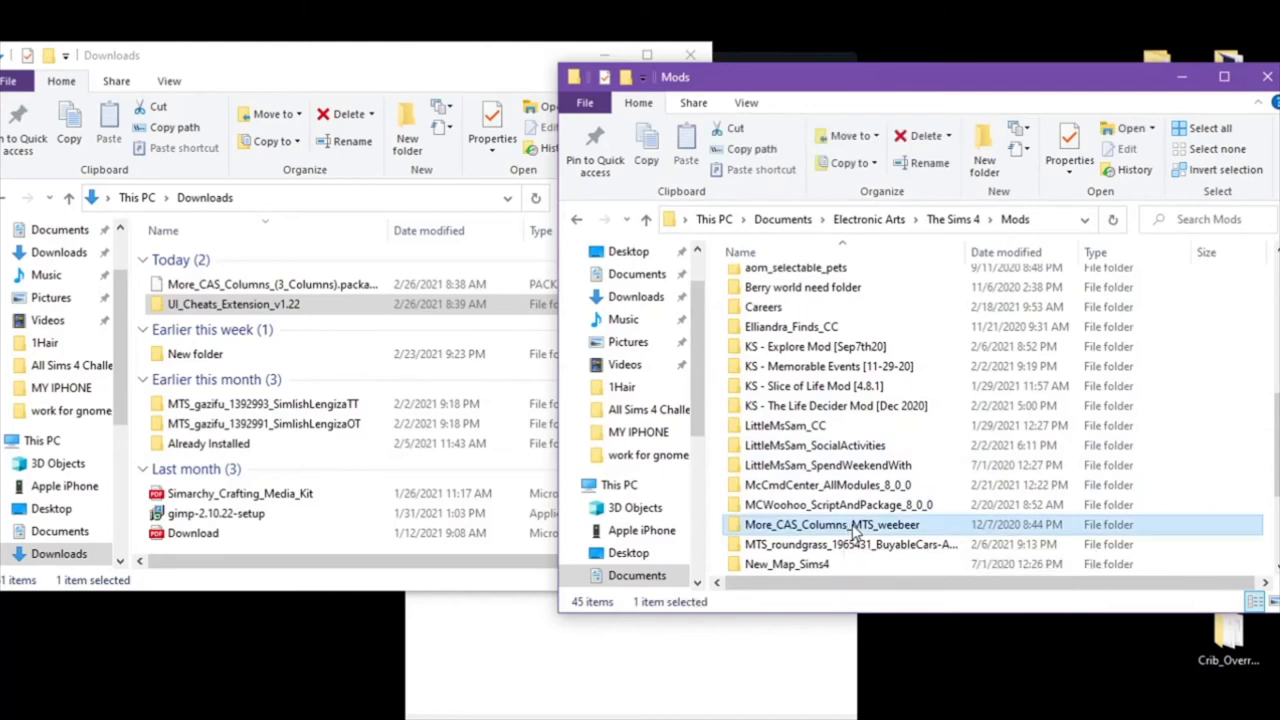
double_click(831, 524)
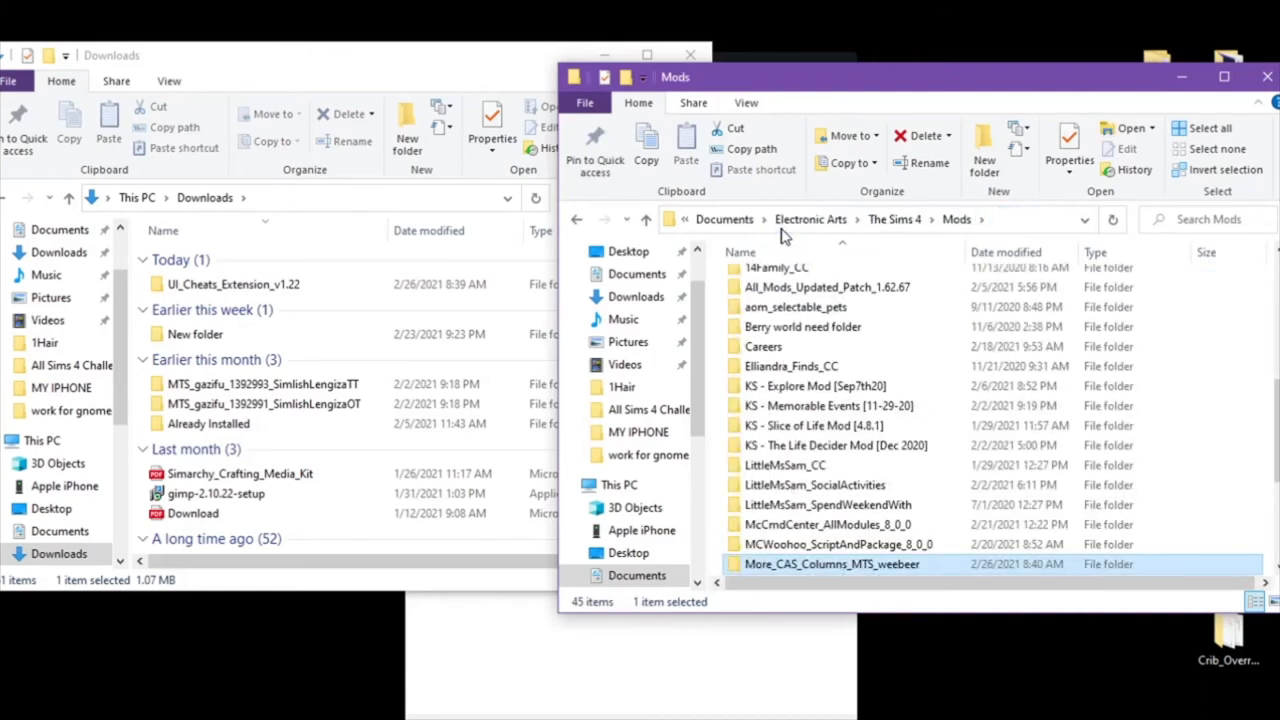
Step: Scroll Mods to the old UI_Cheats_Extension_v1.22 folder and bring up its actions to delete it
scroll(down, 3)
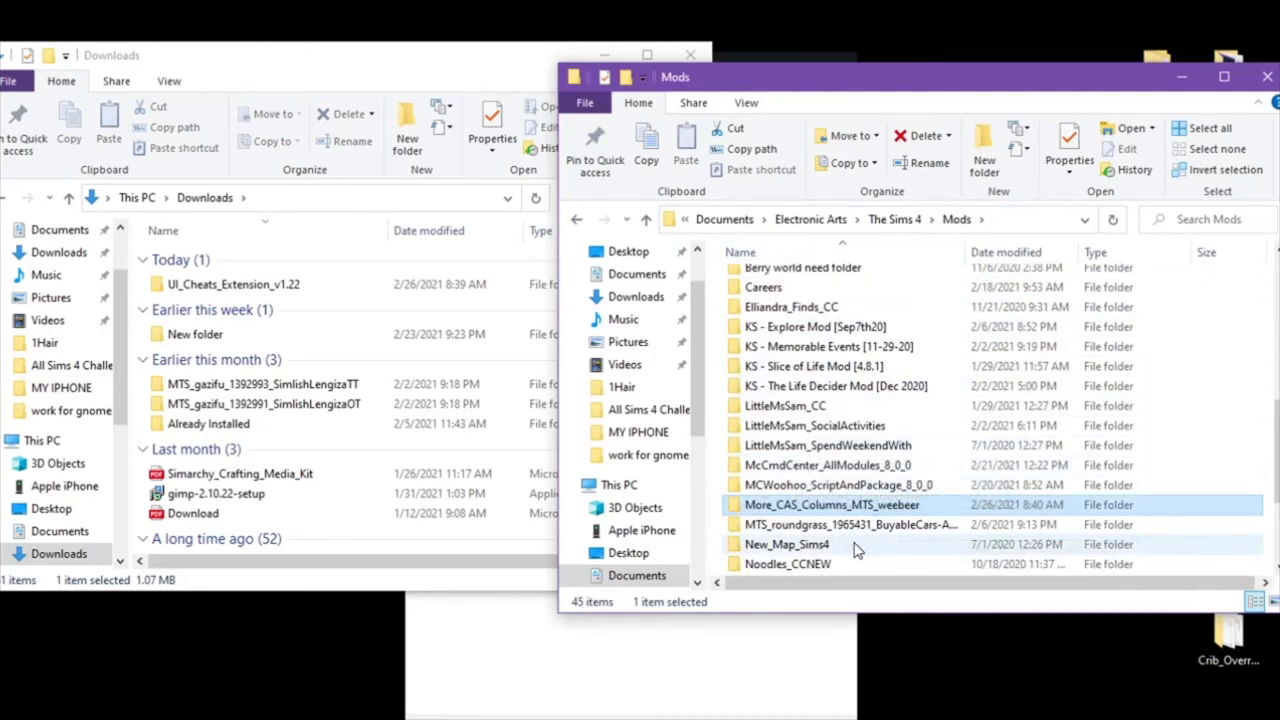
mouse_move(855, 548)
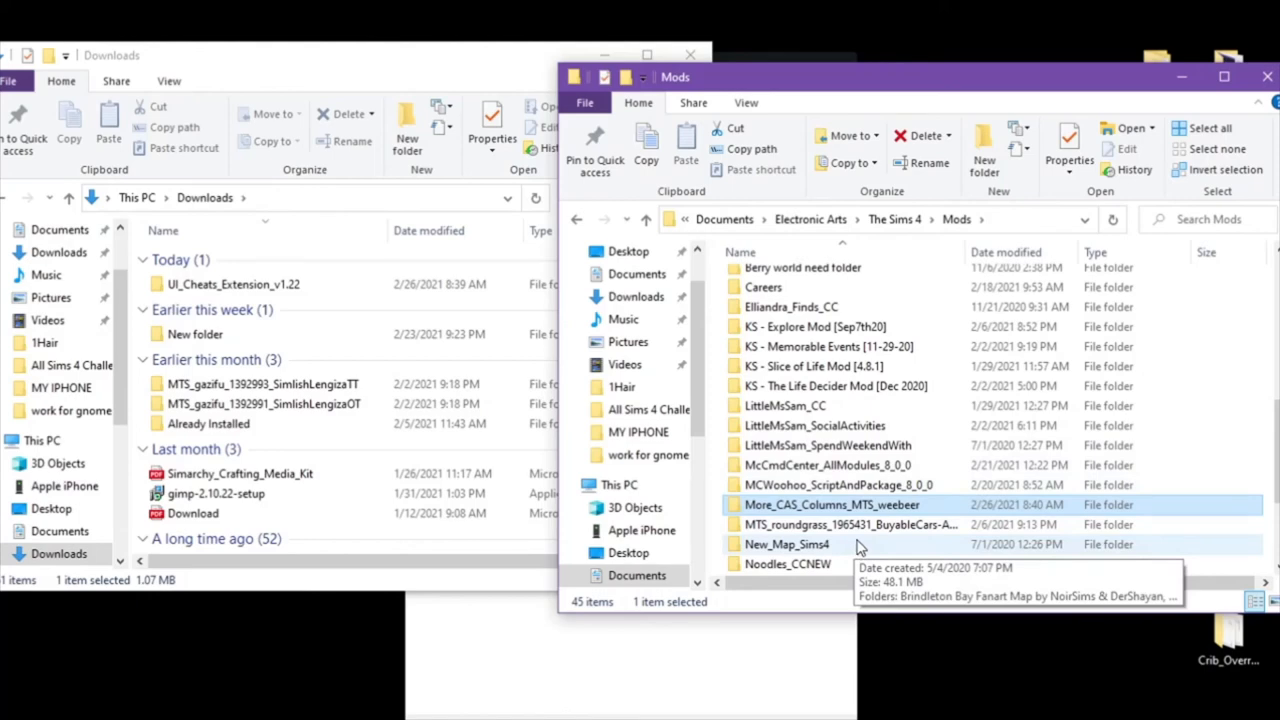
scroll(down, 3)
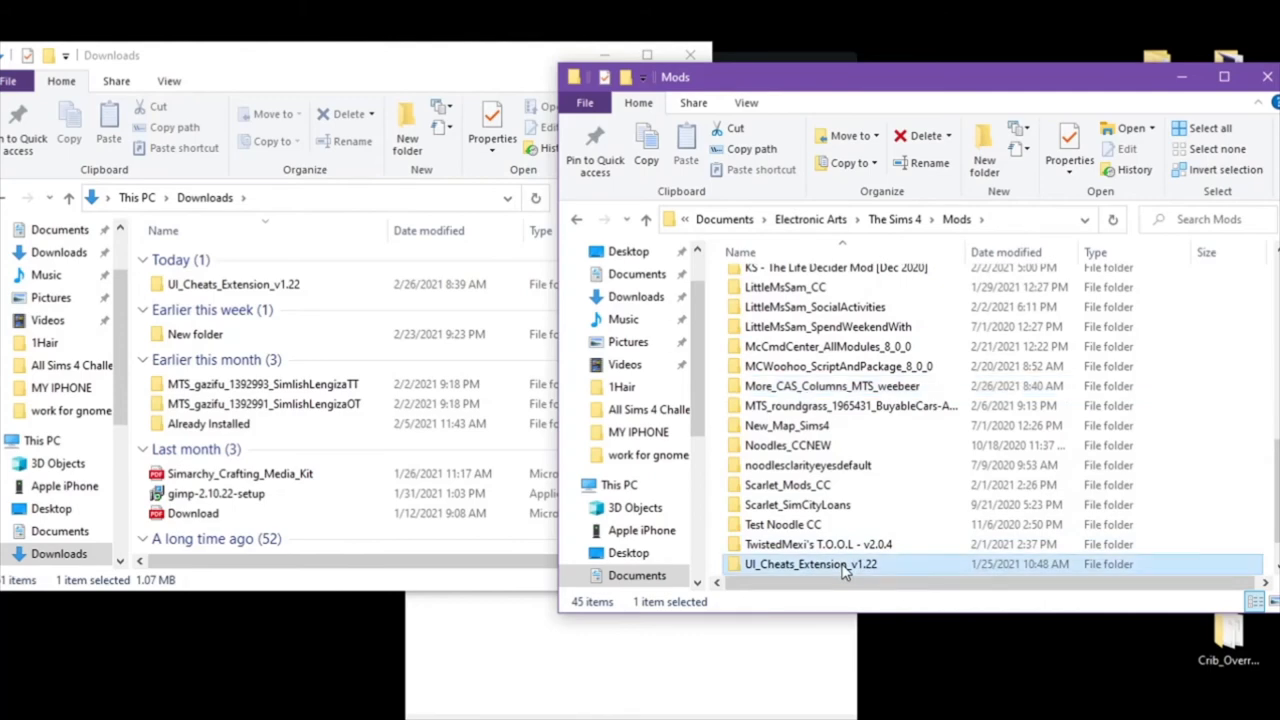
right_click(810, 564)
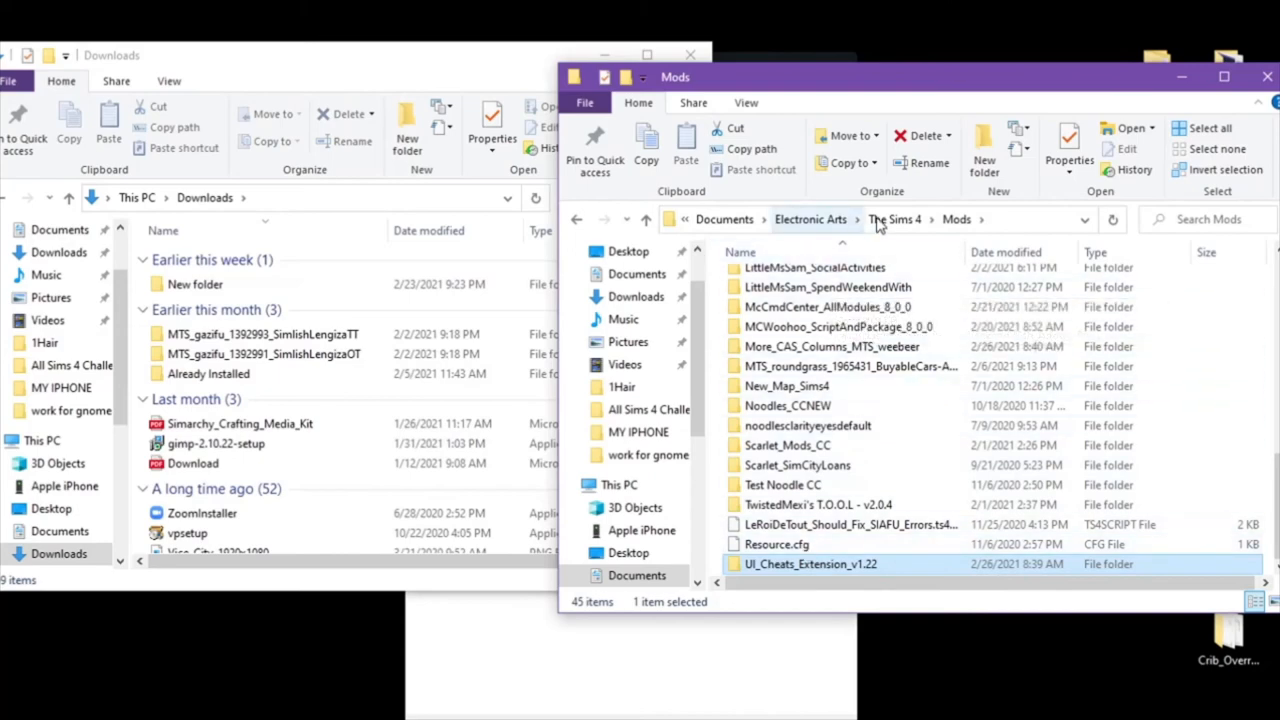
mouse_move(898, 222)
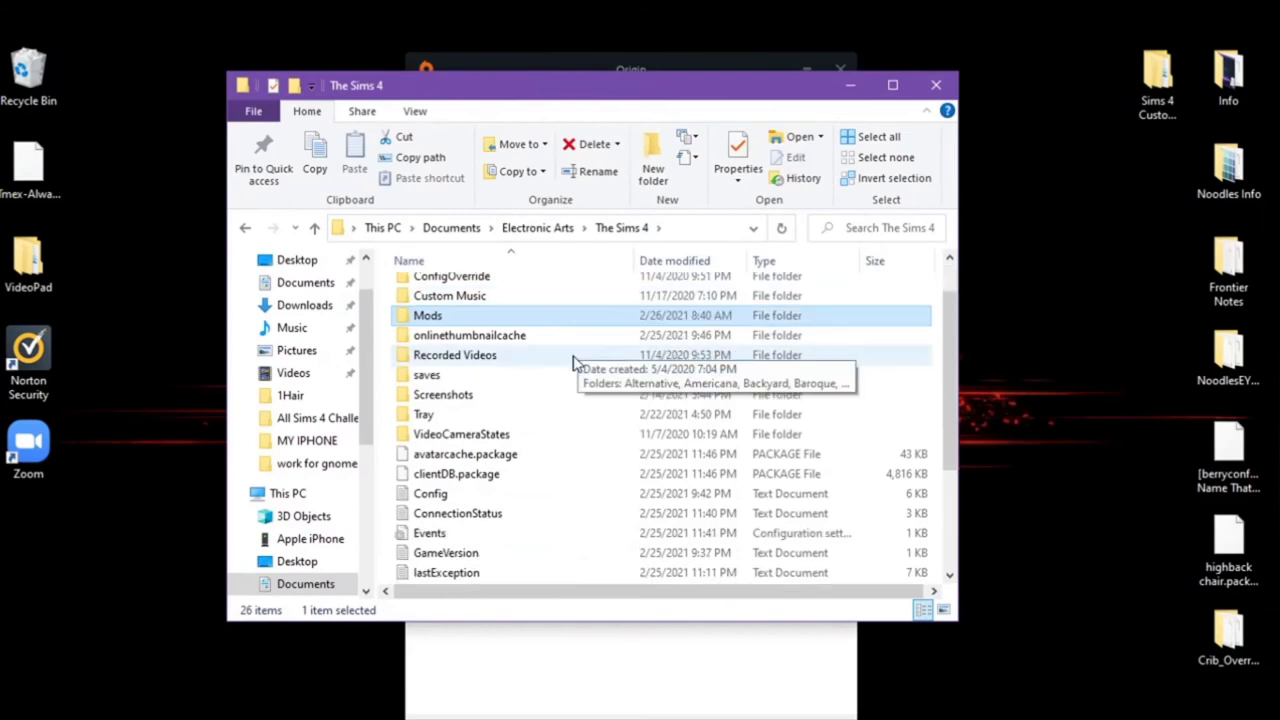
Step: Delete the lastException files through localthumbcache.package in The Sims 4 folder, then close the window
scroll(down, 3)
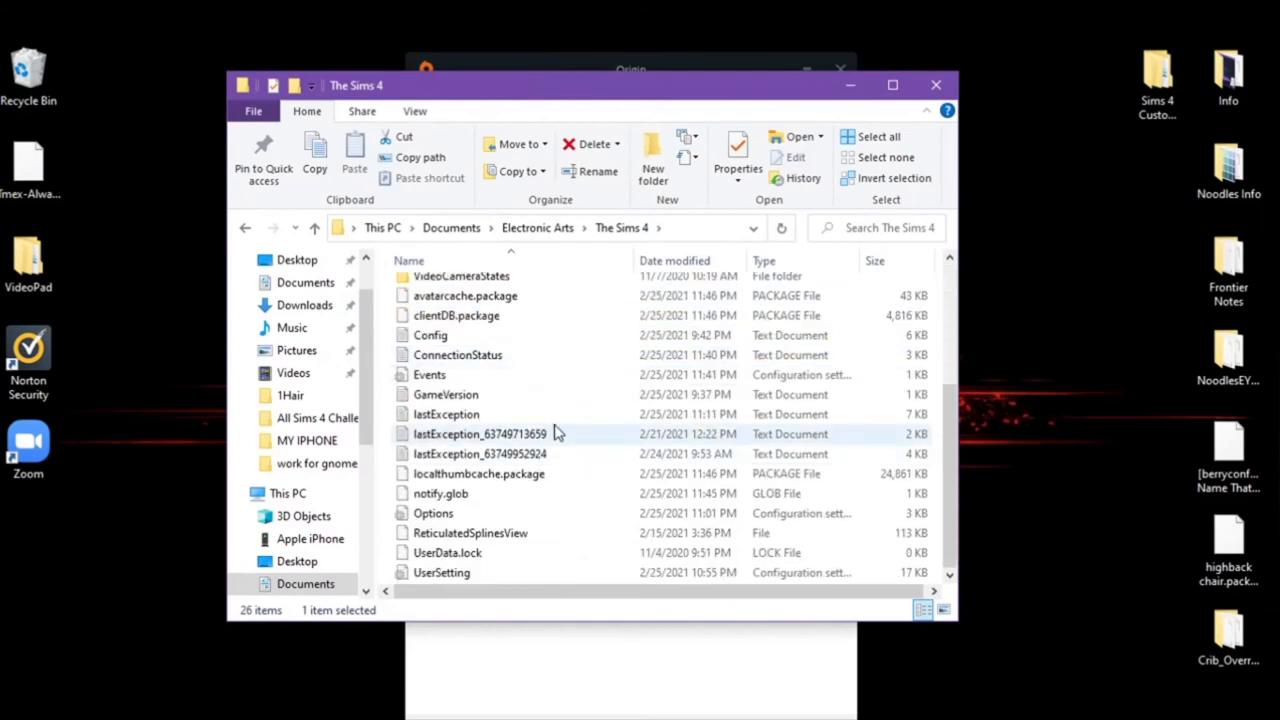
click(446, 414)
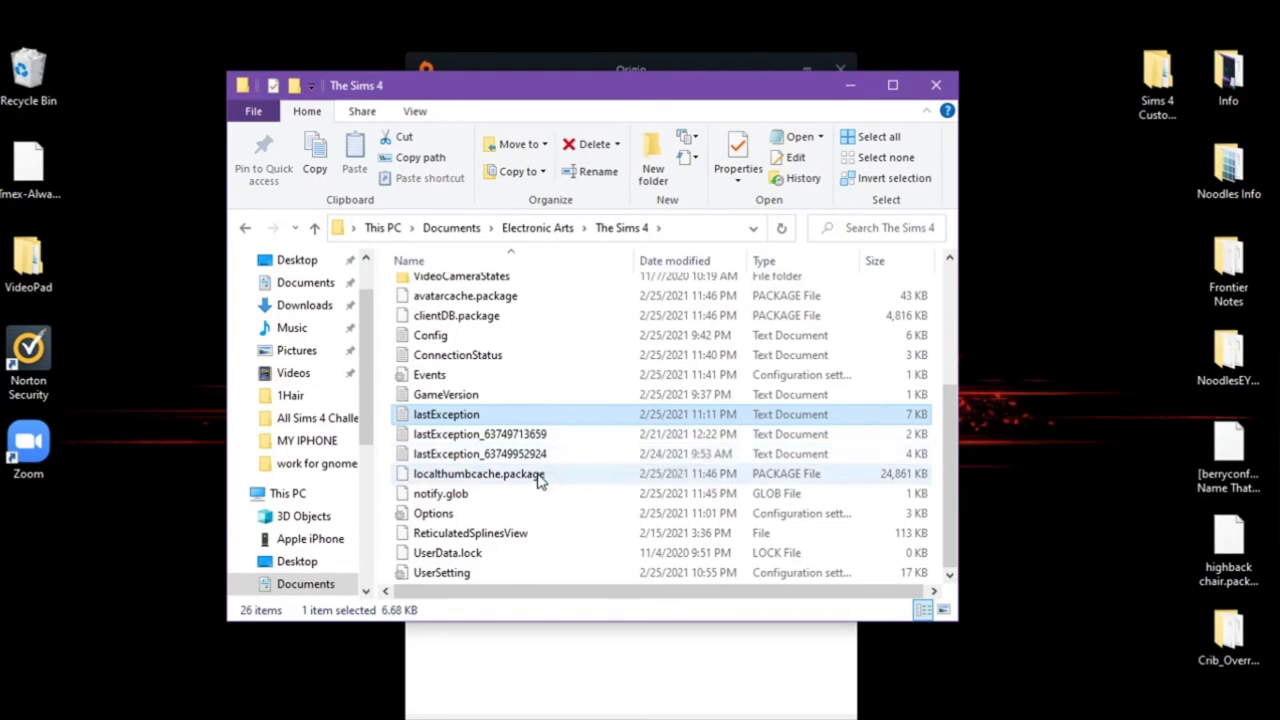
click(478, 473)
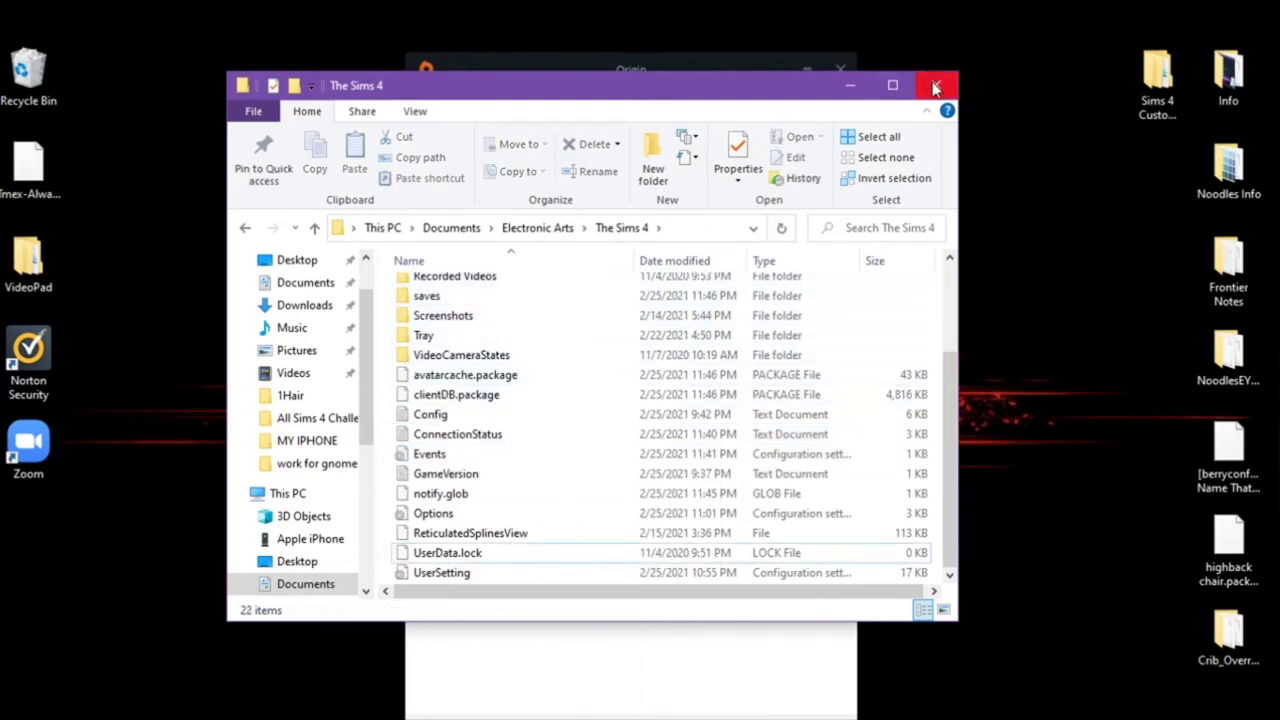
click(936, 85)
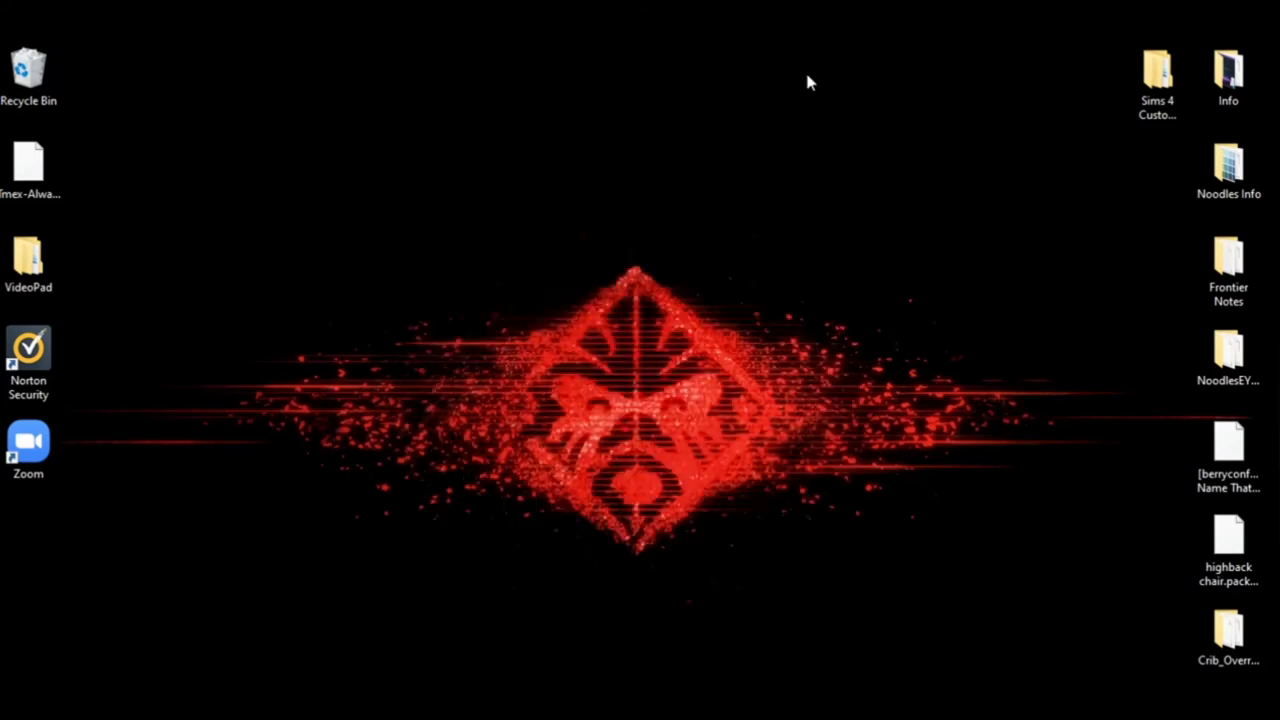
mouse_move(573, 527)
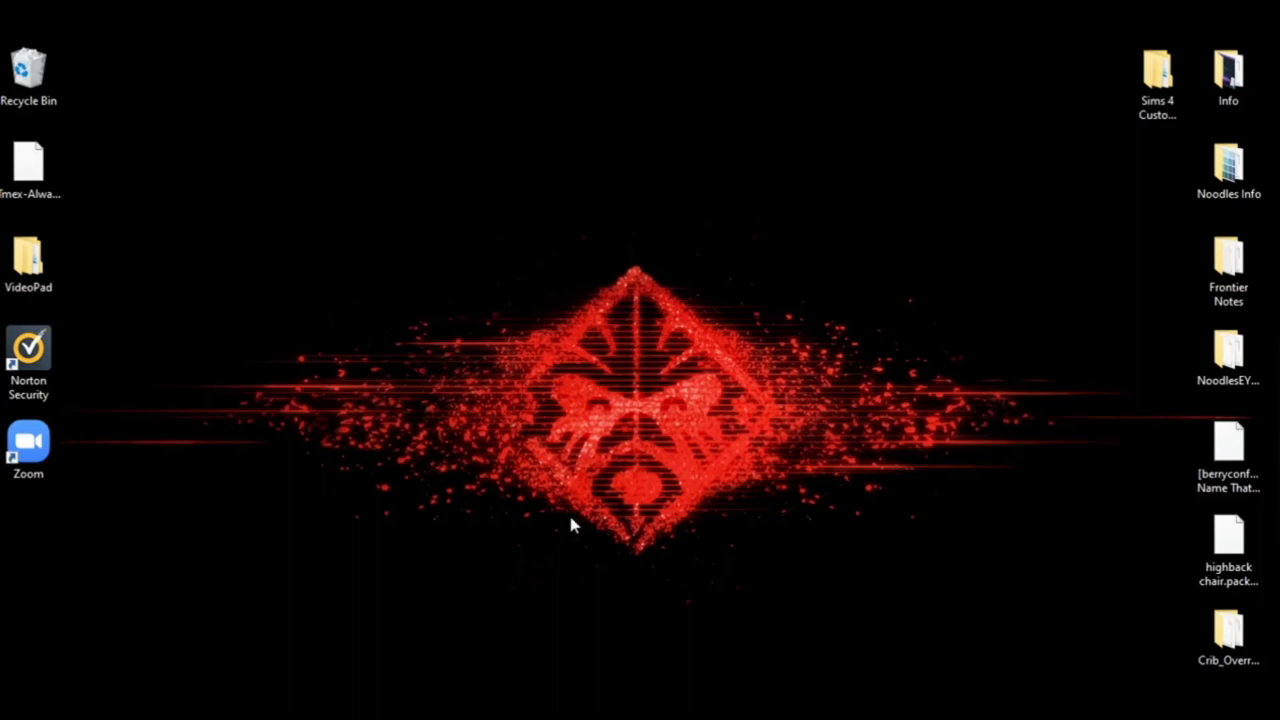